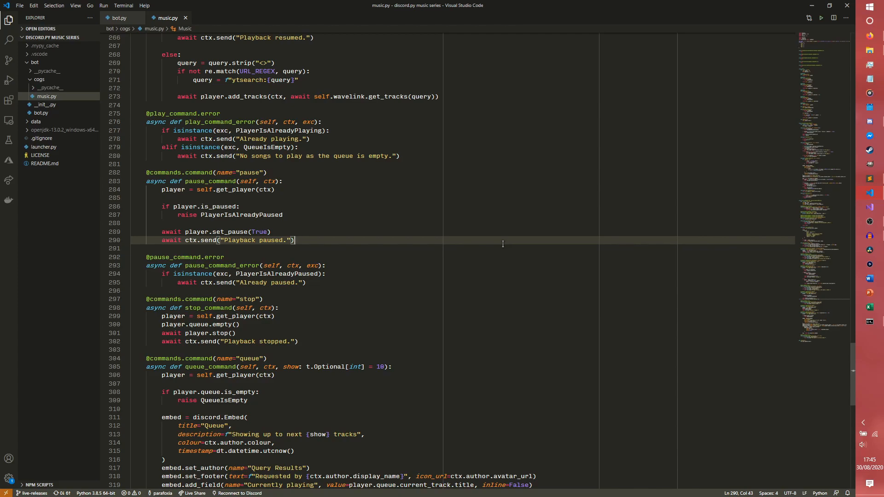
{"action": "mouse_move", "coordinate": [498, 230]}
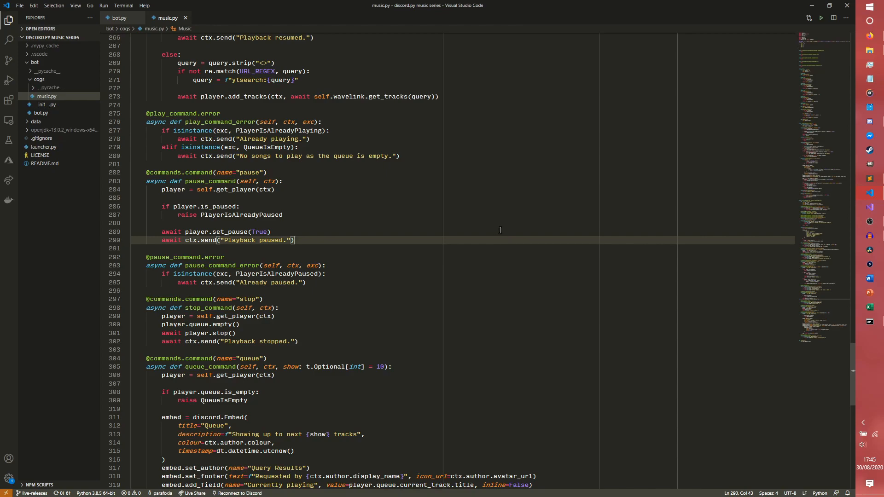
{"action": "scroll", "scroll_direction": "down", "scroll_amount": 3}
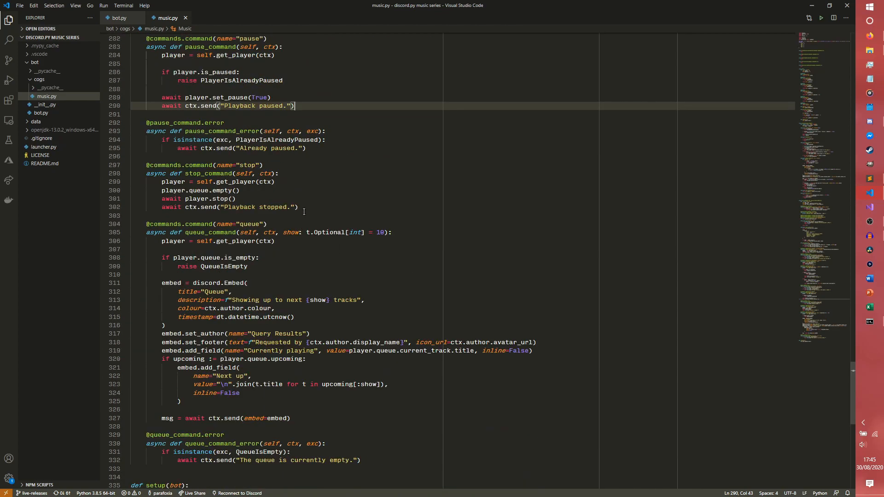
{"action": "left_click", "coordinate": [298, 207]}
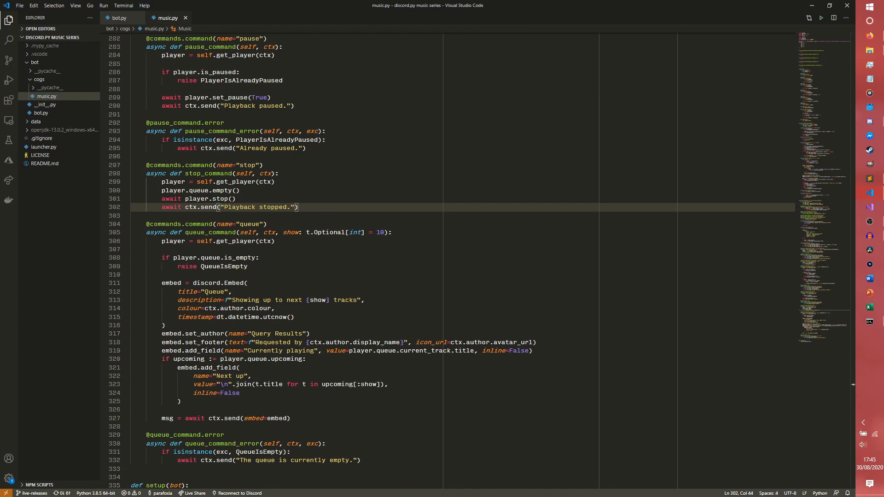
{"action": "key", "text": "enter"}
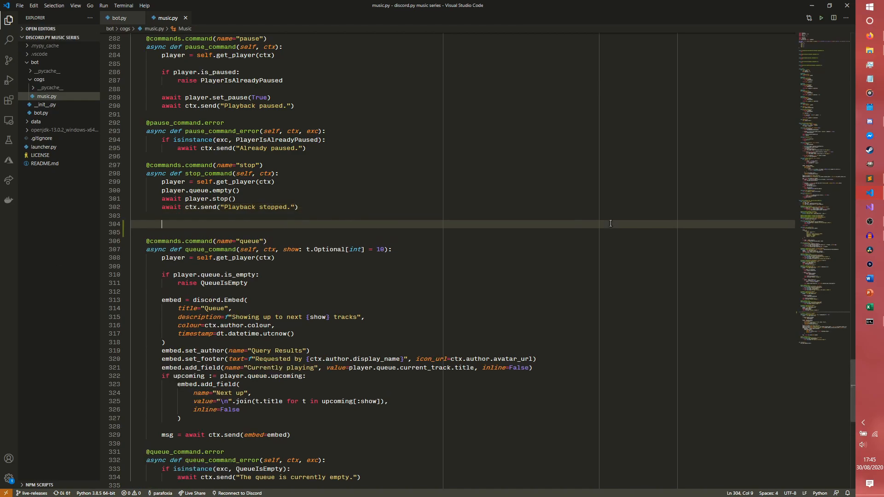
{"action": "type", "text": "@commands.command(name=\""}
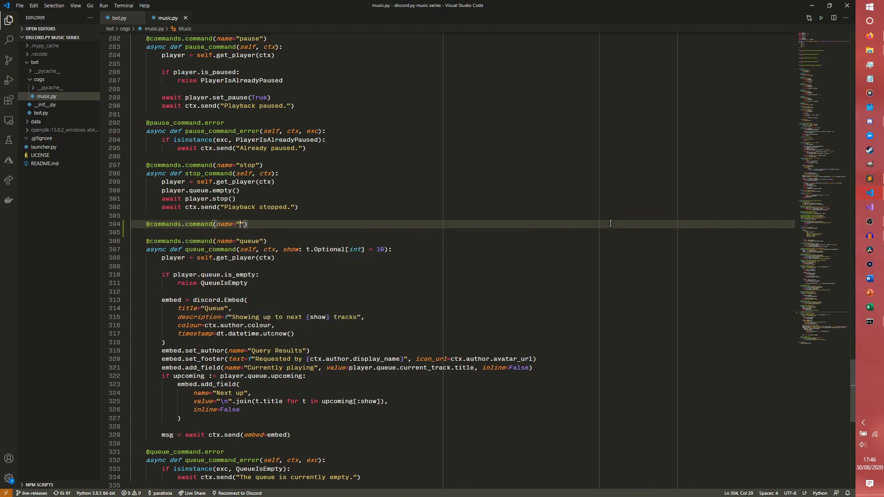
{"action": "type", "text": "next\", aliases"}
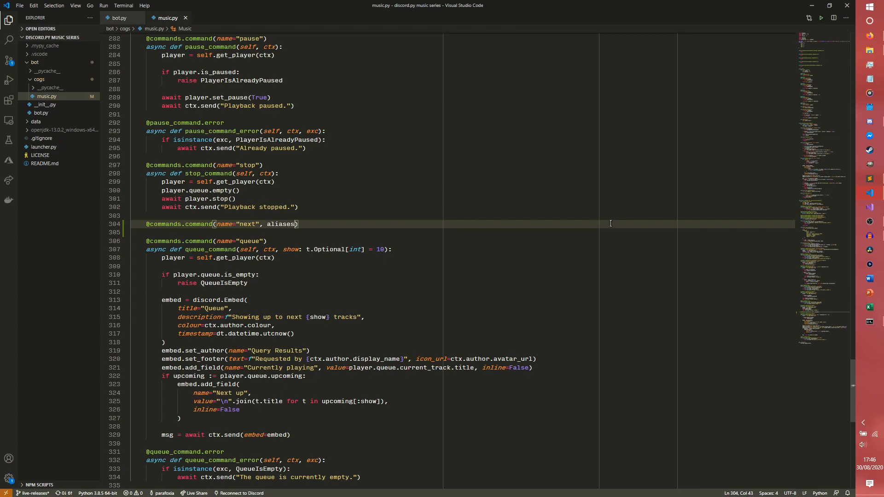
{"action": "type", "text": "=[\"stkip\"]"}
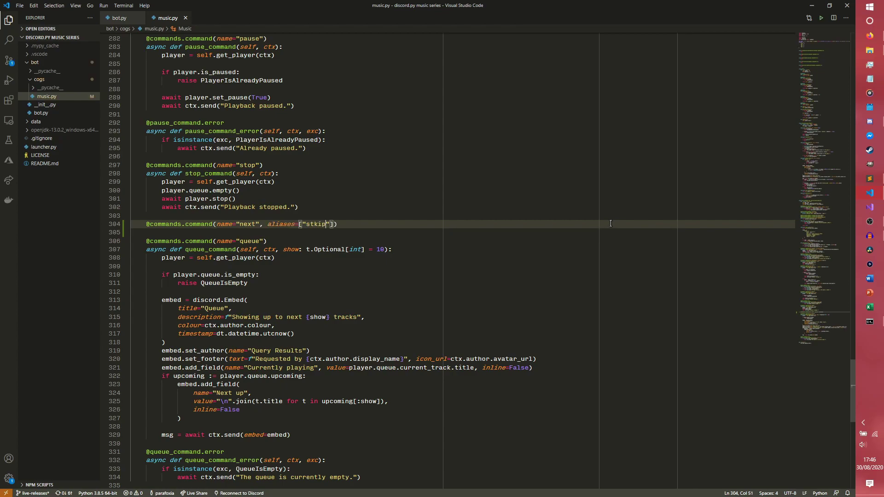
{"action": "key", "text": "Backspace"}
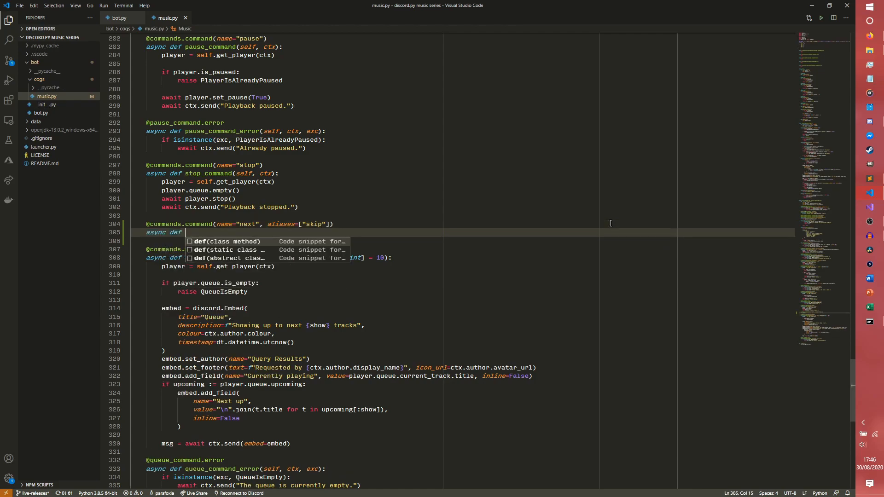
{"action": "type", "text": "next_command(self,"}
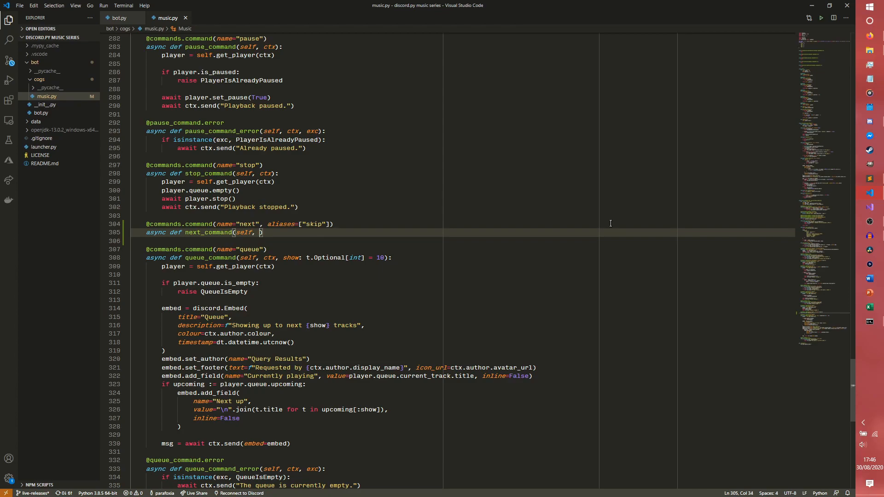
{"action": "type", "text": "ctx"}
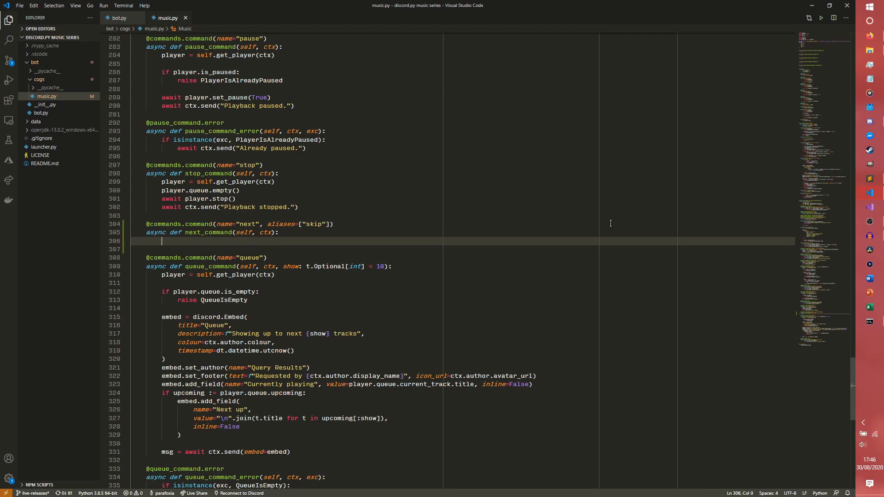
Get the player via self.get_player(ctx) and raise NoMoreTracks if player.queue.upcoming is empty
{"action": "type", "text": "player"}
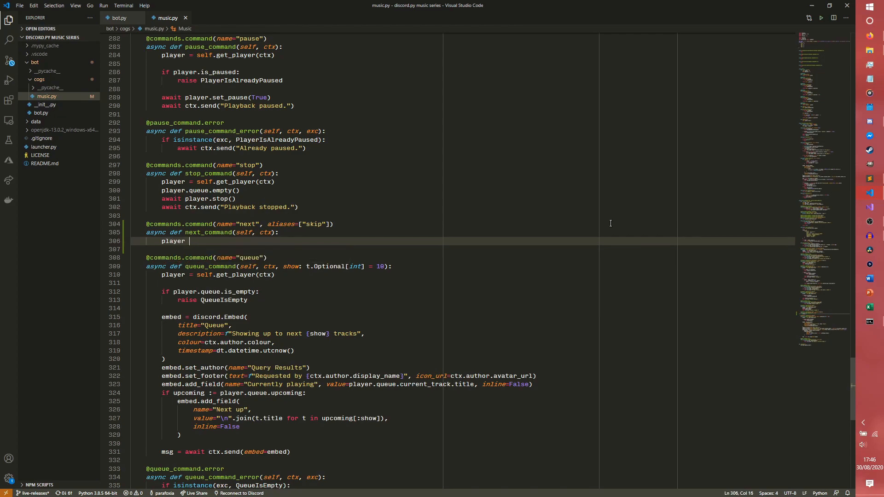
{"action": "type", "text": "= self.get_player(ctx"}
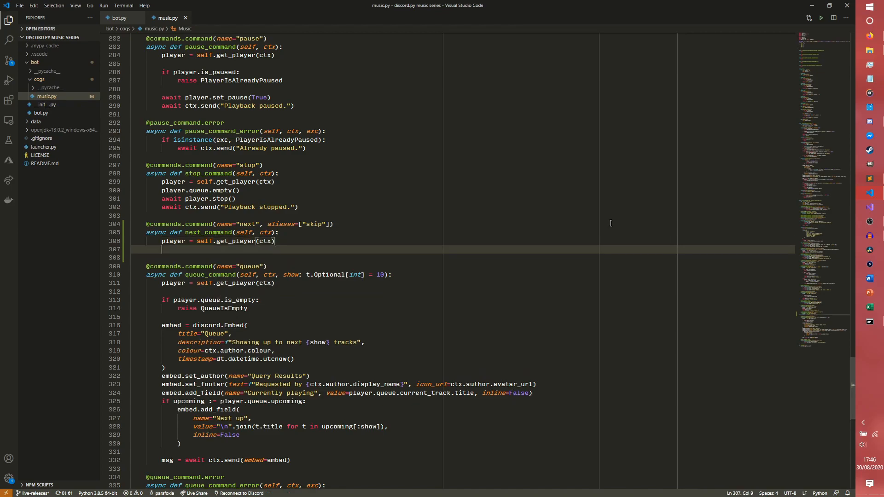
{"action": "key", "text": "enter"}
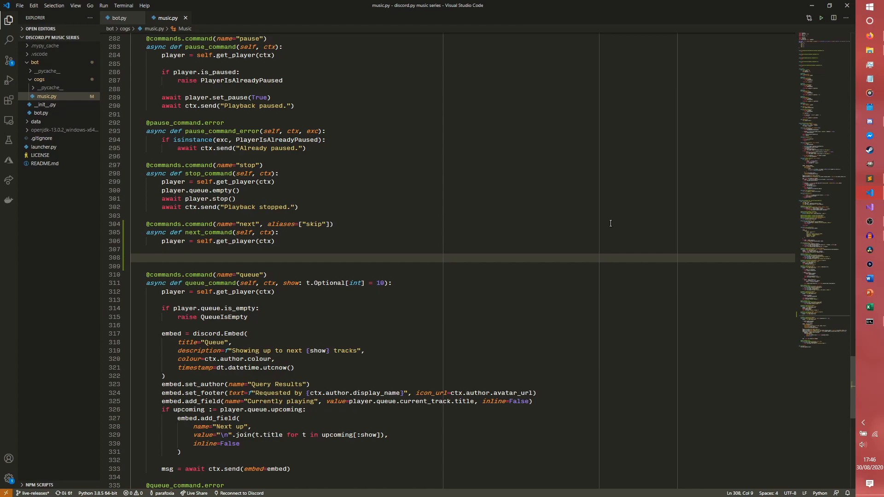
{"action": "type", "text": "if not"}
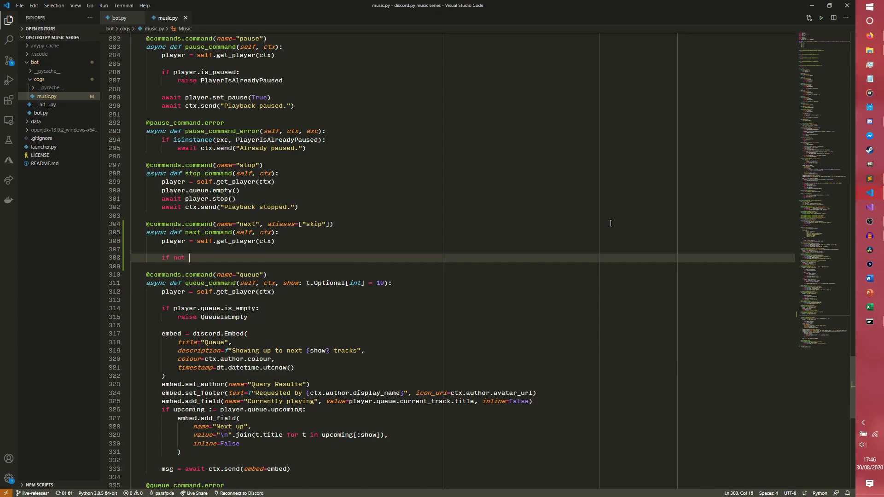
{"action": "type", "text": "player.queue.upcoming:"}
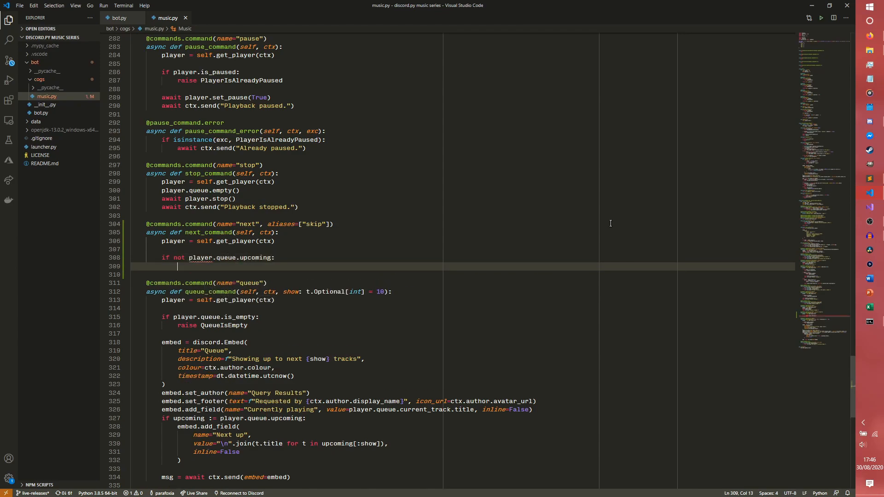
{"action": "type", "text": "raise N"}
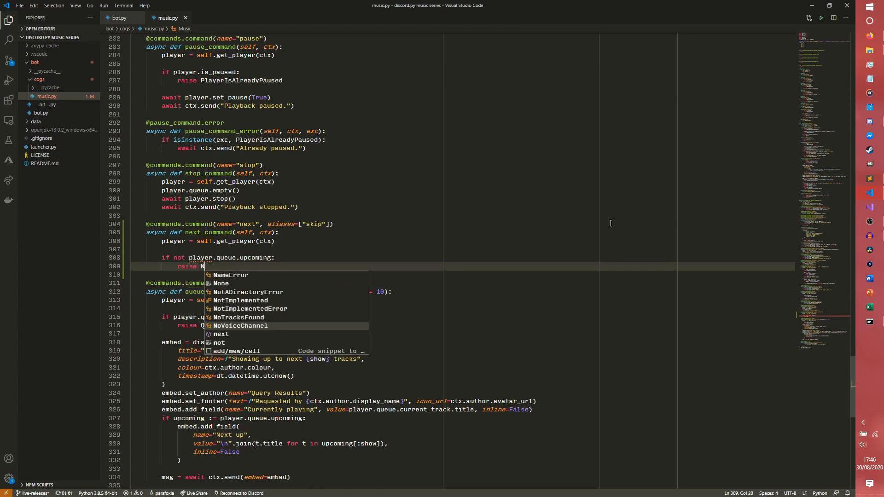
{"action": "type", "text": "oMOre"}
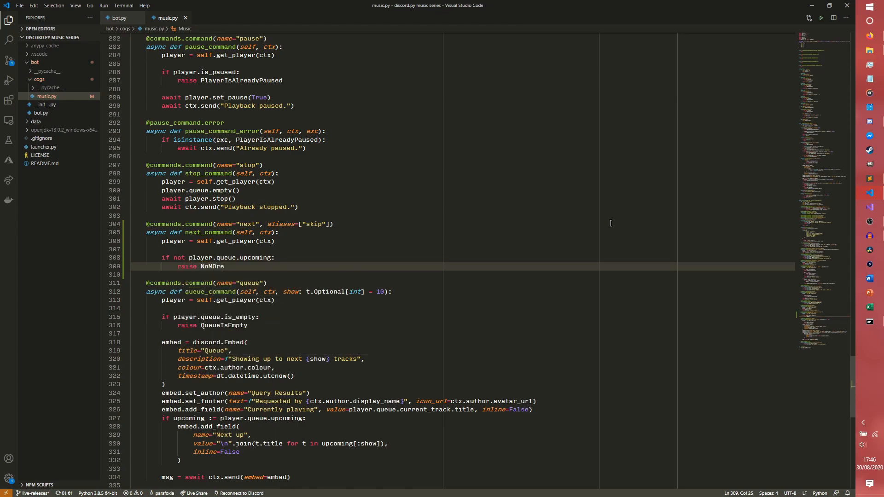
{"action": "type", "text": "Te"}
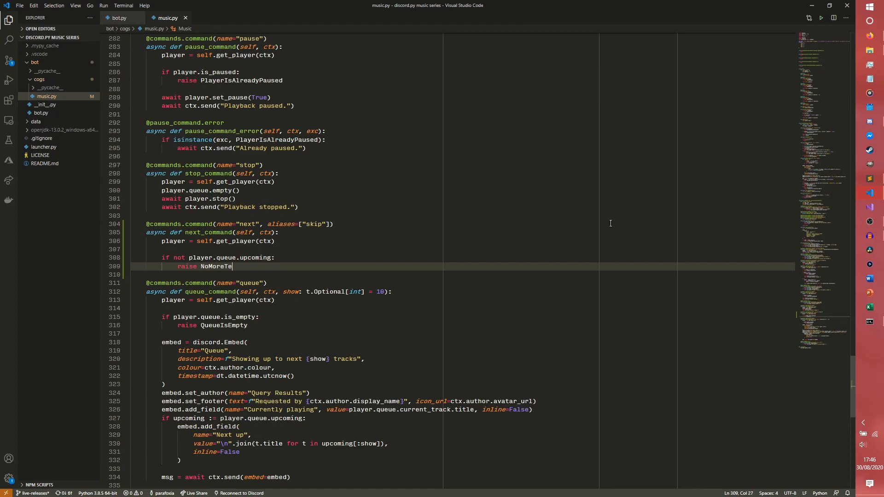
{"action": "type", "text": "acks"}
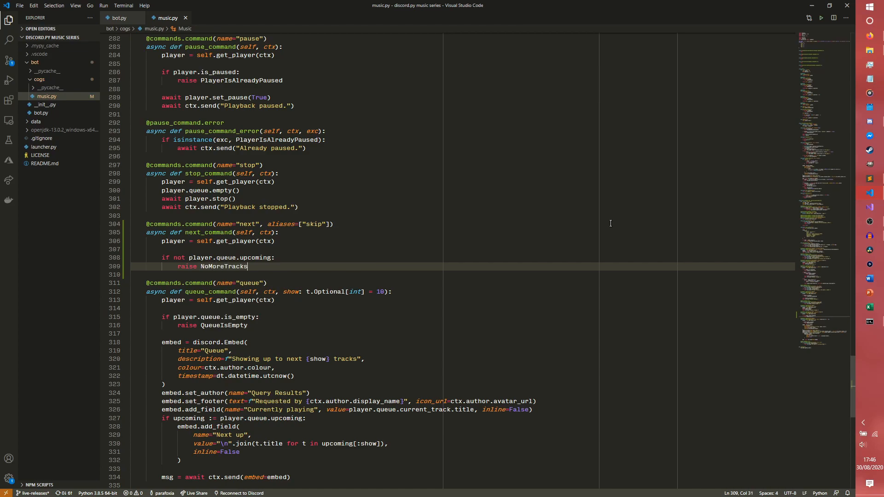
{"action": "mouse_move", "coordinate": [264, 283]}
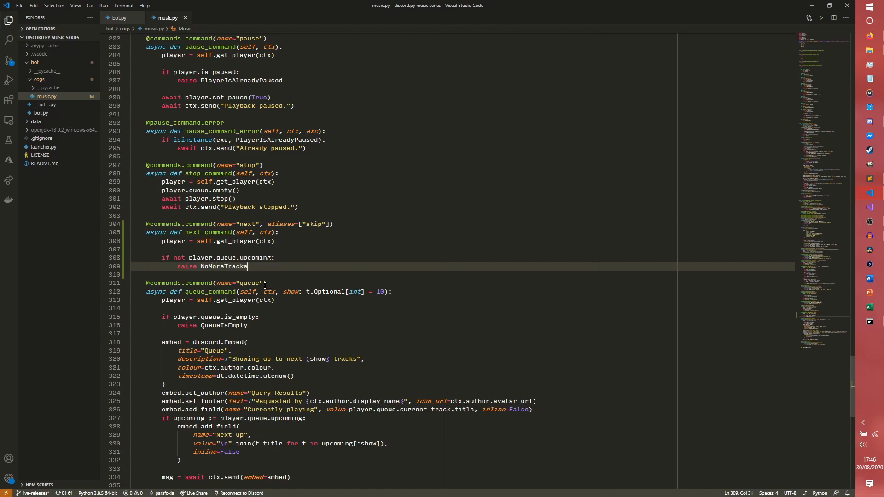
After the raise, await player.stop() and send "Playing next track in queue."
{"action": "double_click", "coordinate": [199, 258]}
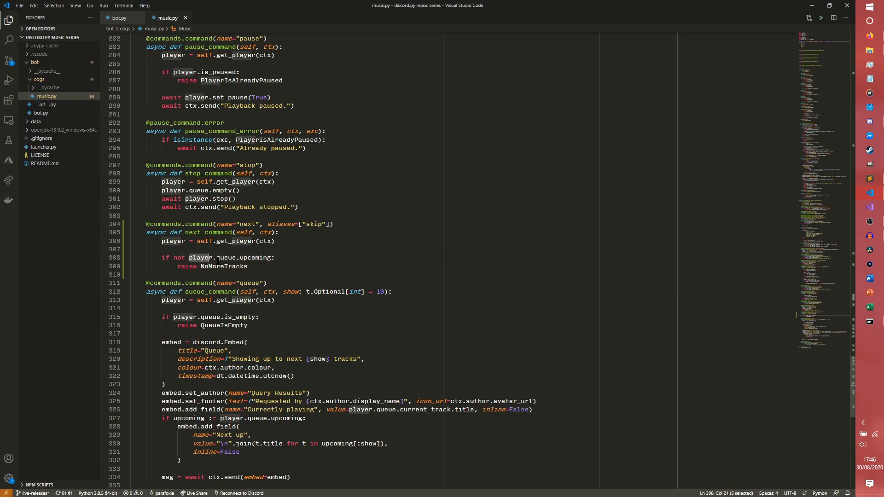
{"action": "left_click", "coordinate": [284, 257]}
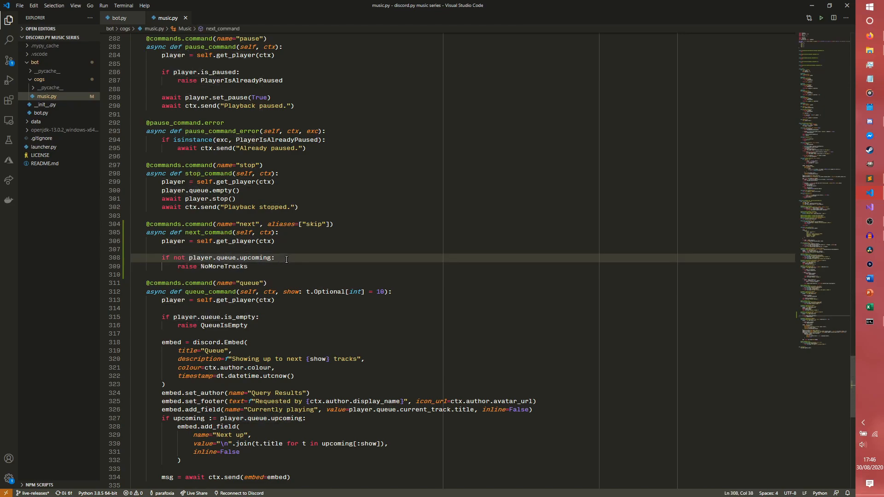
{"action": "mouse_move", "coordinate": [292, 270]}
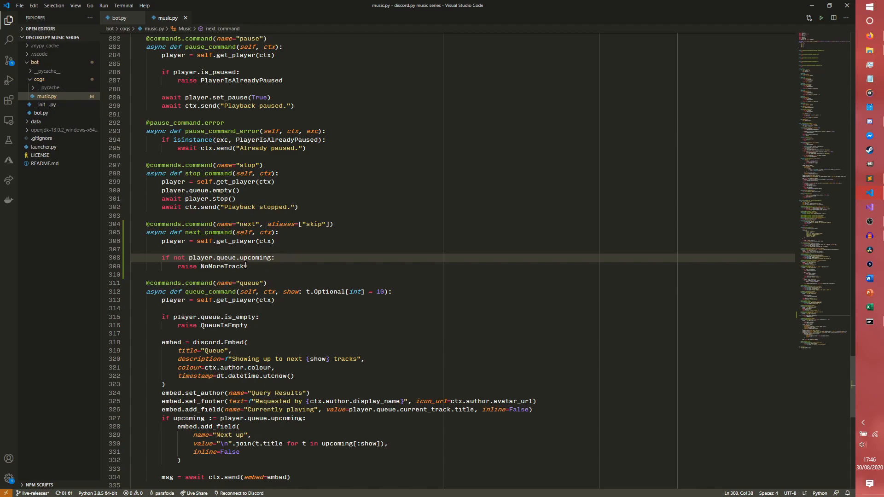
{"action": "double_click", "coordinate": [228, 258]}
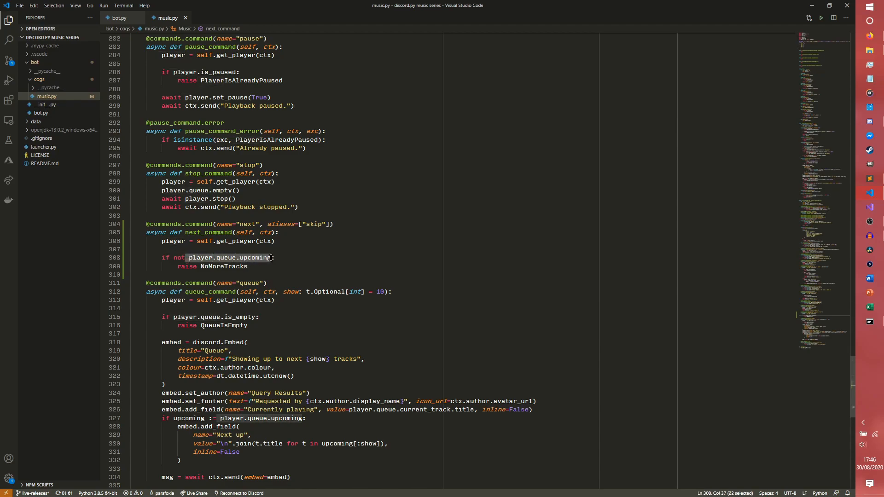
{"action": "left_click", "coordinate": [248, 266]}
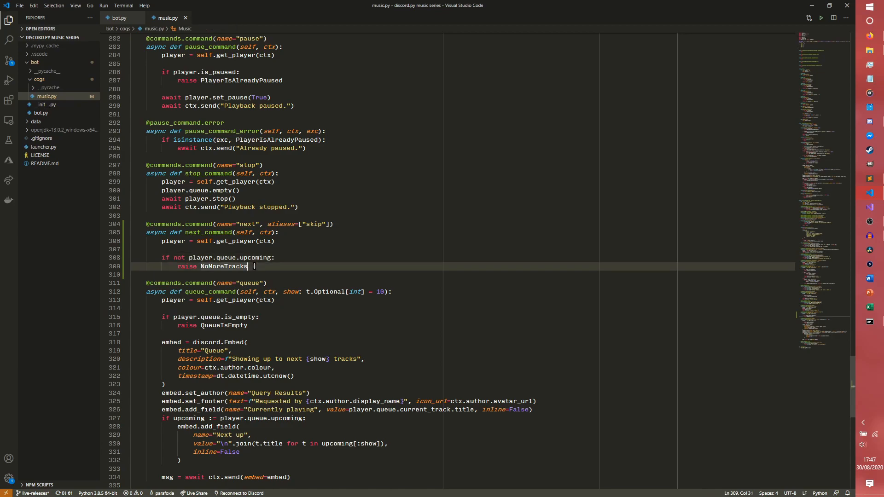
{"action": "key", "text": "Enter"}
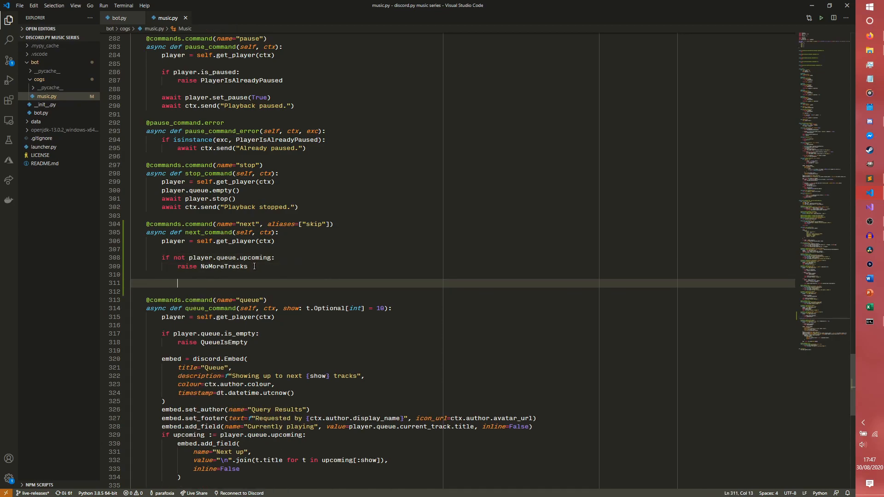
{"action": "type", "text": "await player.stop("}
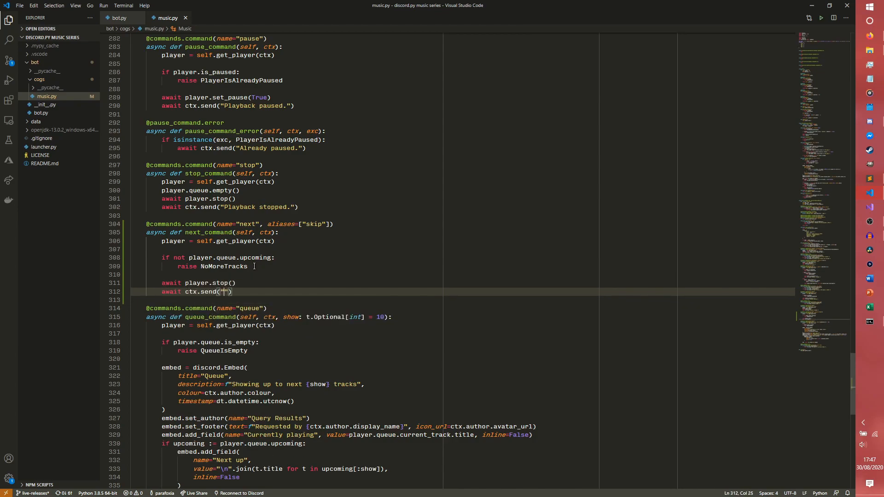
{"action": "type", "text": "PLaying next"}
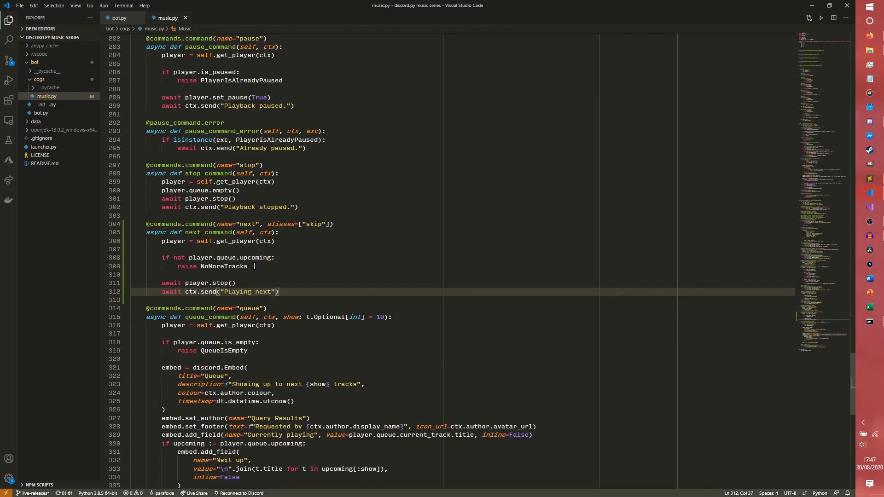
{"action": "type", "text": "track in queue"}
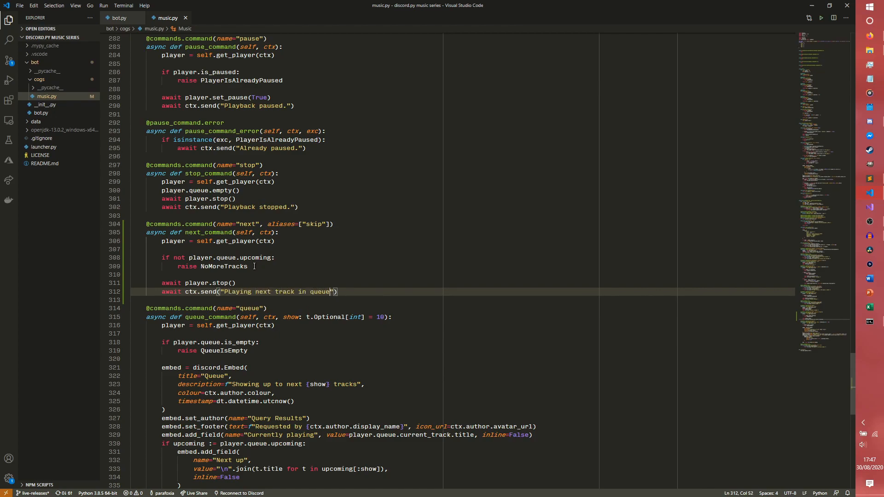
{"action": "type", "text": "."}
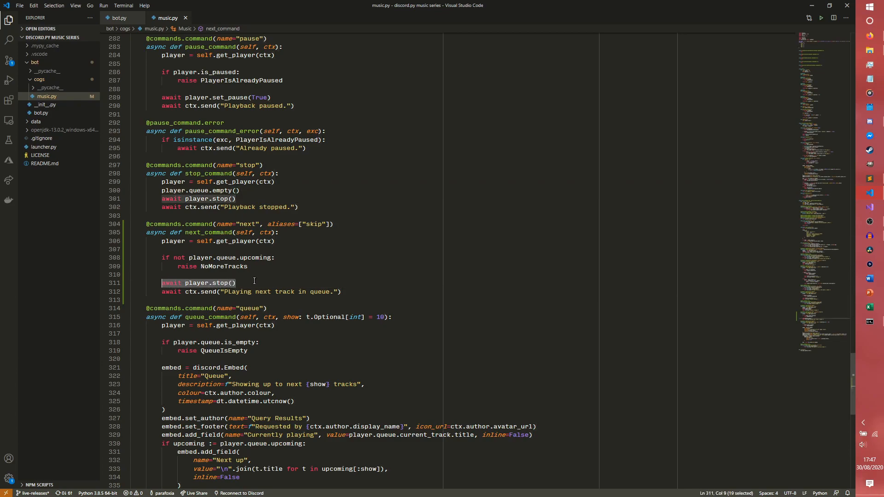
{"action": "left_click", "coordinate": [235, 282]}
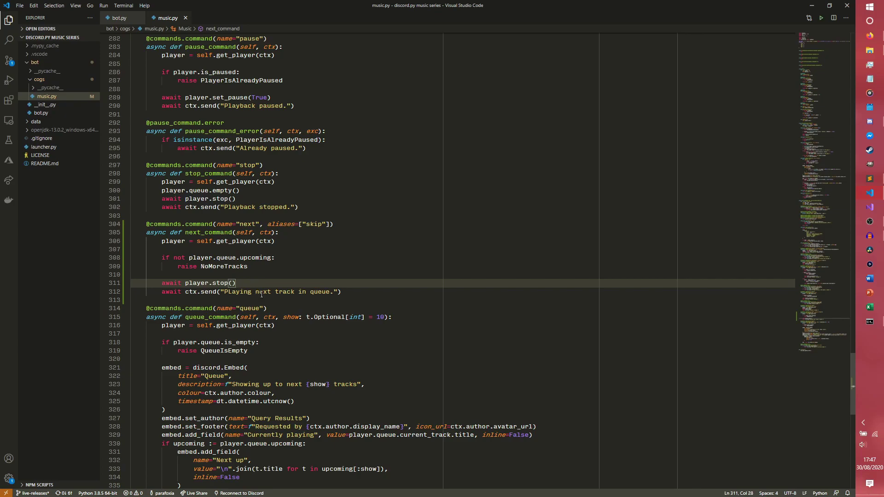
{"action": "scroll", "scroll_direction": "up", "scroll_amount": 3}
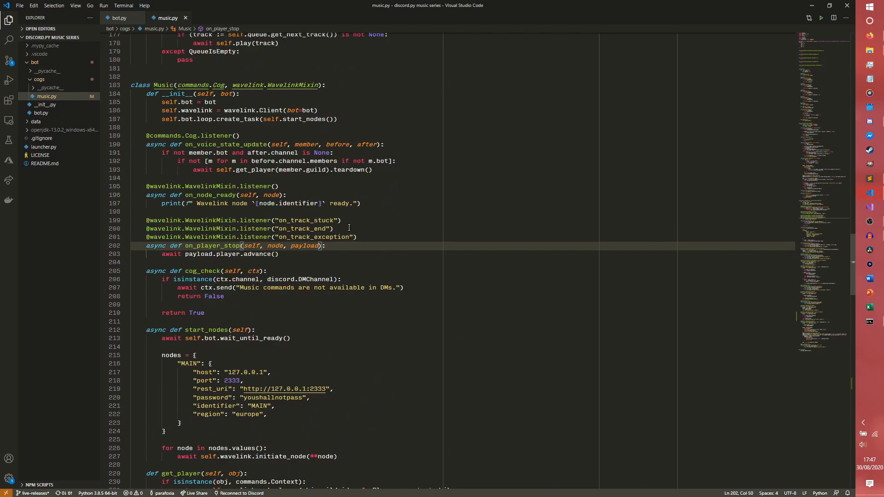
{"action": "scroll", "scroll_direction": "up", "scroll_amount": 3}
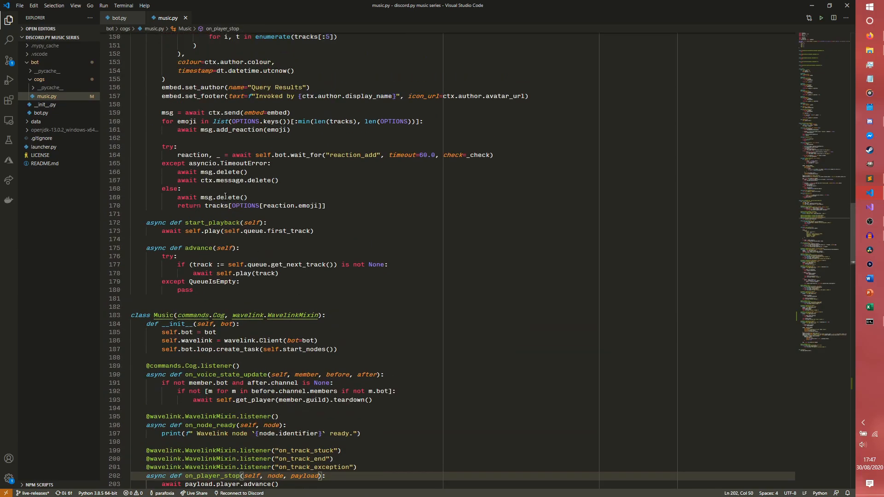
{"action": "scroll", "scroll_direction": "down", "scroll_amount": 3}
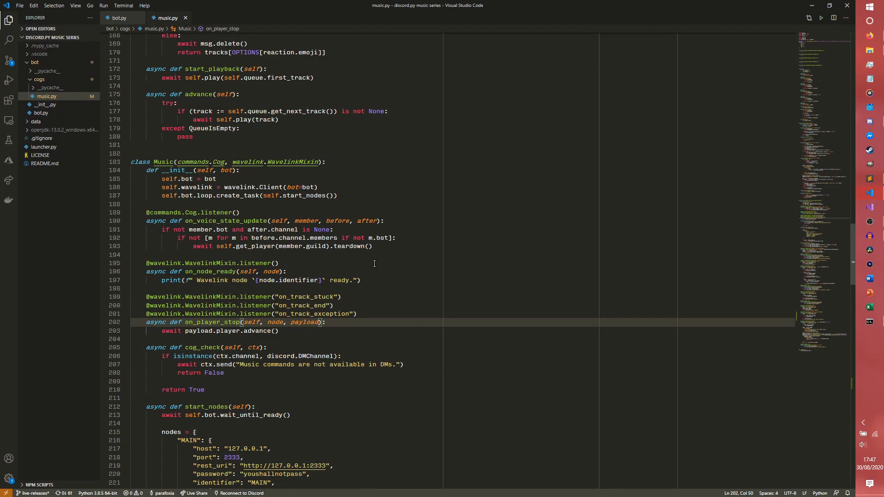
{"action": "scroll", "scroll_direction": "down", "scroll_amount": 3}
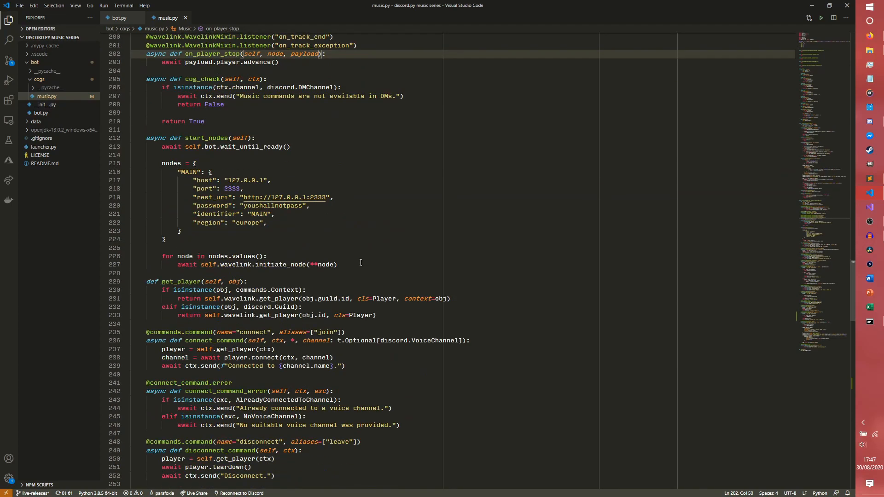
{"action": "scroll", "scroll_direction": "down", "scroll_amount": 3}
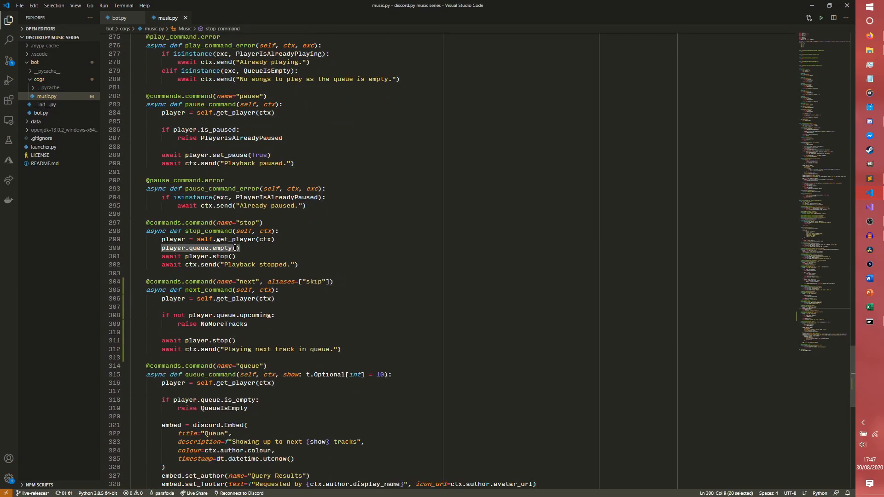
{"action": "scroll", "scroll_direction": "down", "scroll_amount": 3}
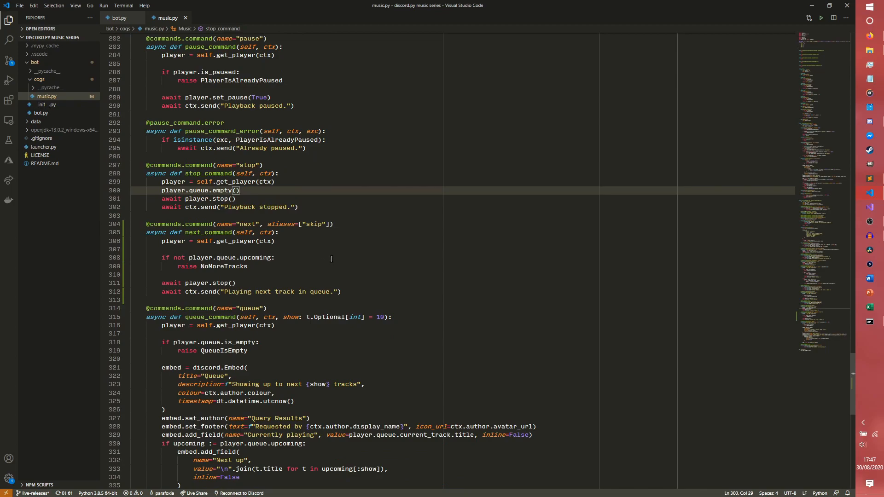
{"action": "left_click", "coordinate": [341, 292]}
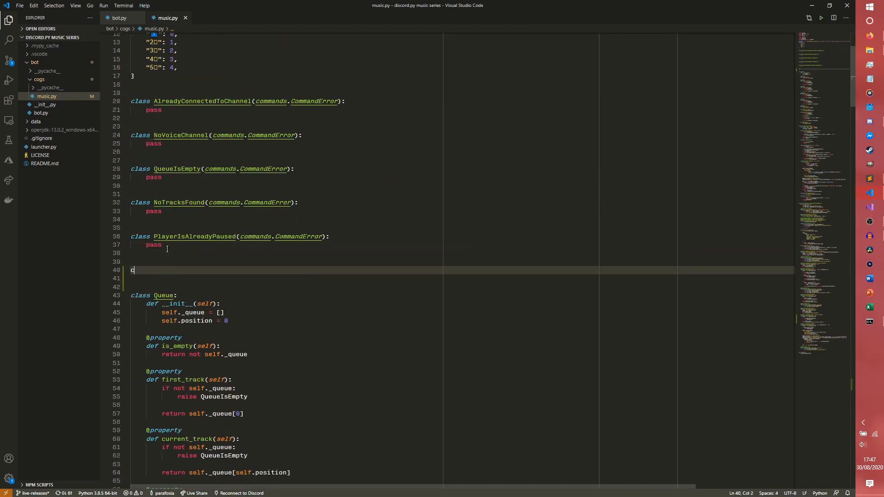
Write class NoMoreTracks(commands.CommandError): pass below PlayerIsAlreadyPaused
{"action": "type", "text": "lass NoMoreTracks(commnads.CommandError):"}
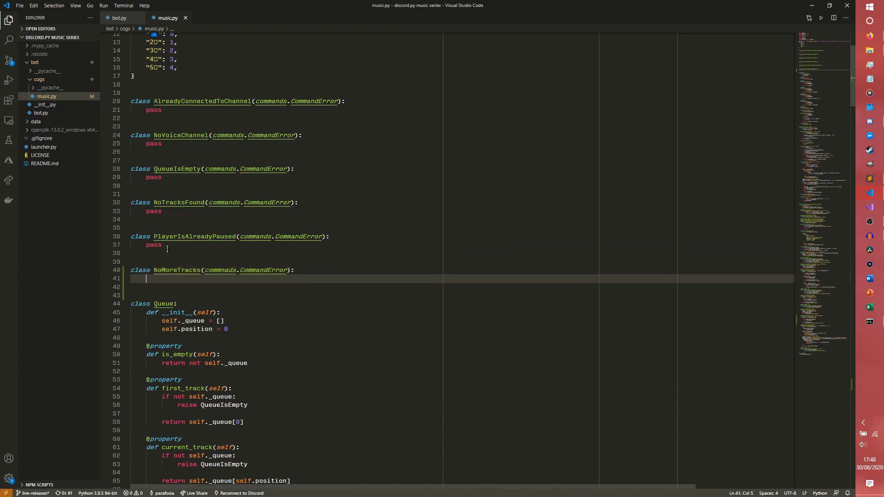
{"action": "type", "text": "pass"}
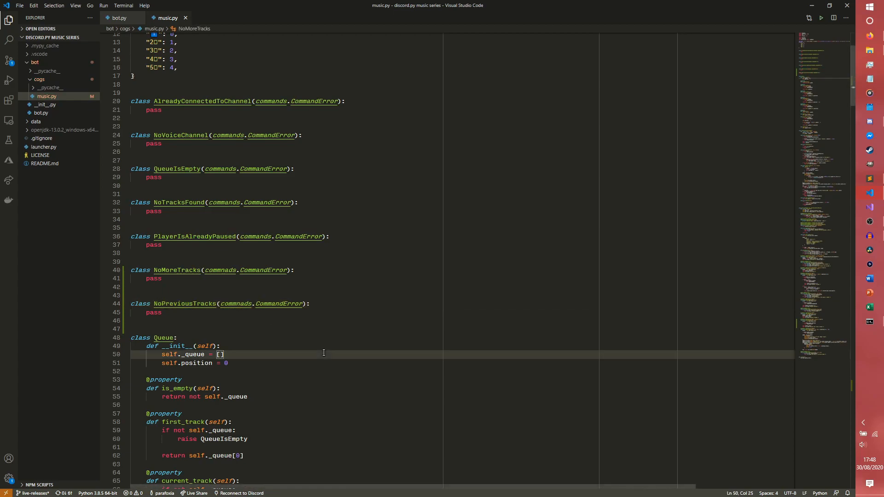
Scroll back down from the error classes to the next command's code
{"action": "scroll", "scroll_direction": "down", "scroll_amount": 3}
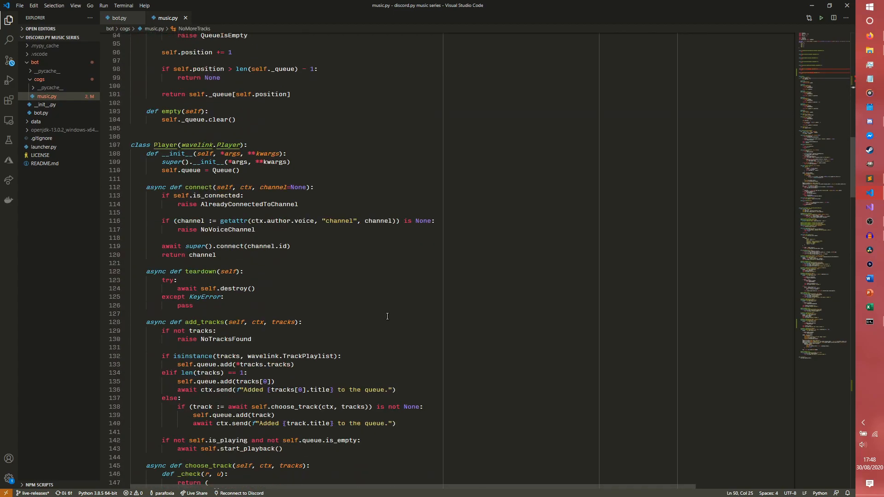
{"action": "scroll", "scroll_direction": "down", "scroll_amount": 3}
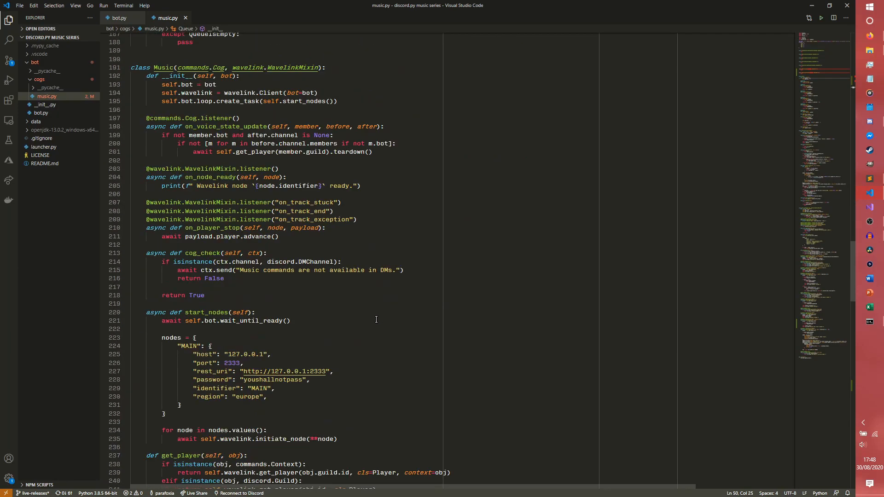
{"action": "scroll", "scroll_direction": "down", "scroll_amount": 3}
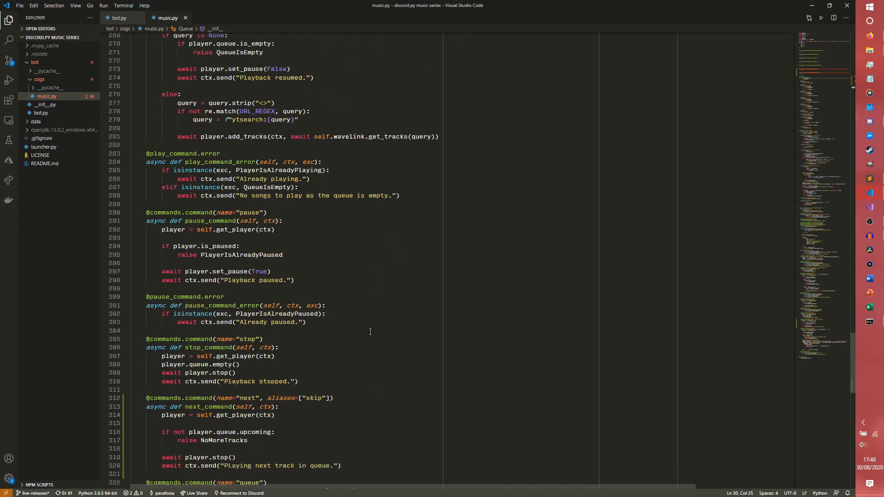
{"action": "scroll", "scroll_direction": "down", "scroll_amount": 3}
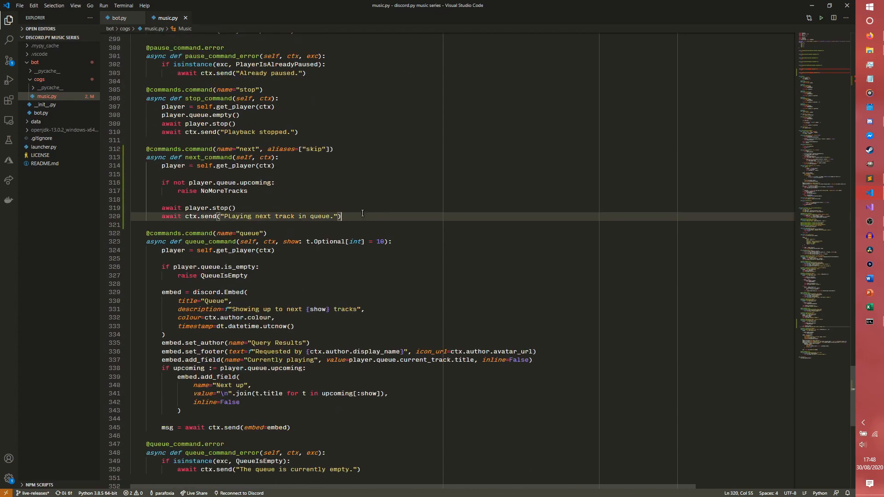
{"action": "type", "text": "@co"}
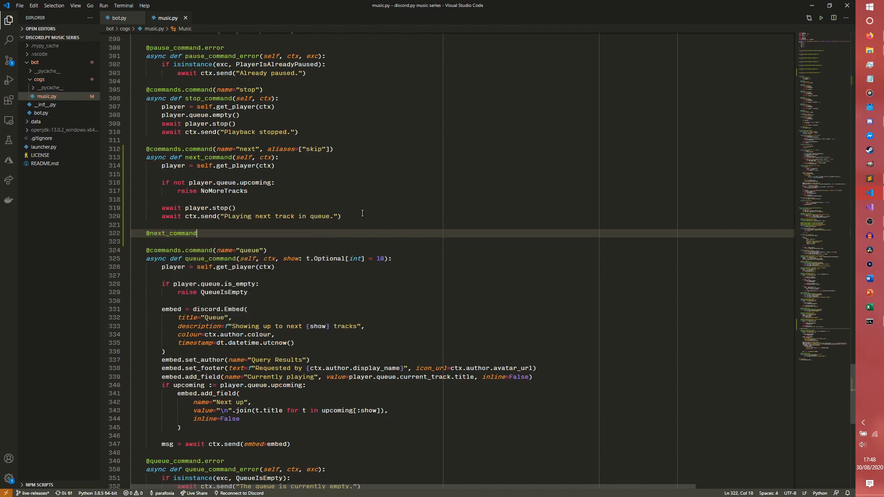
{"action": "type", "text": ".error"}
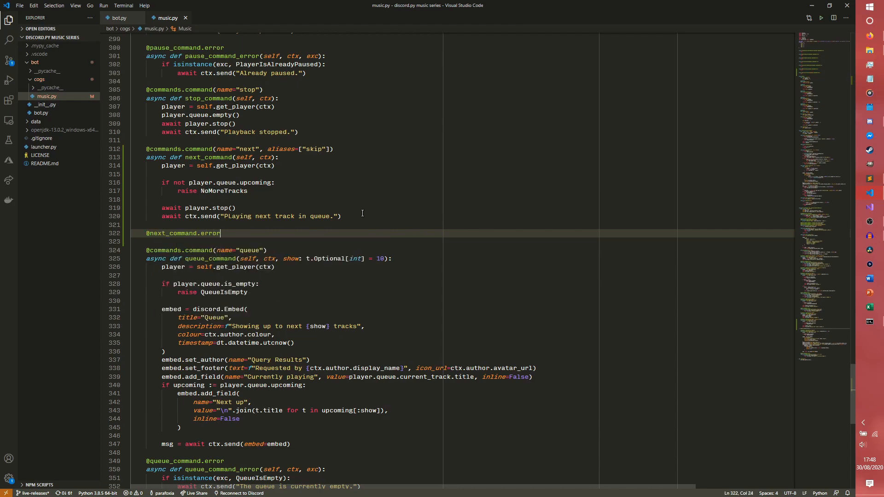
{"action": "type", "text": "async def"}
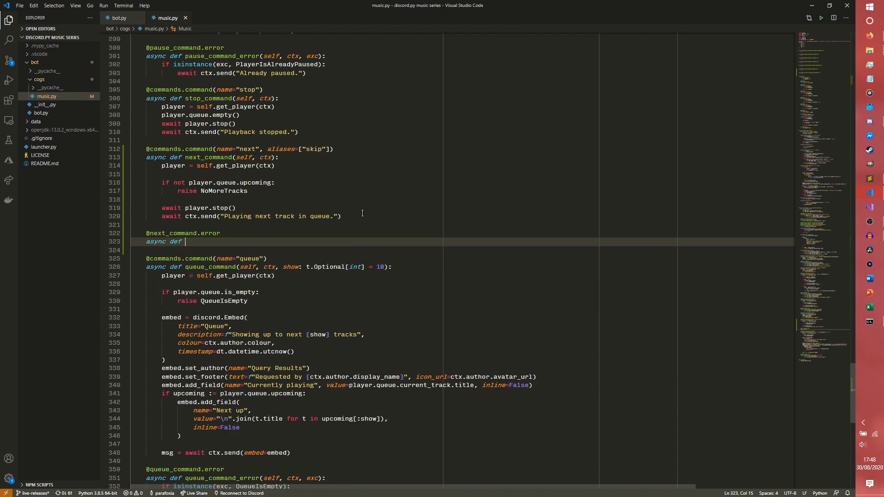
{"action": "type", "text": "next_command_error(self, ctx, exc):"}
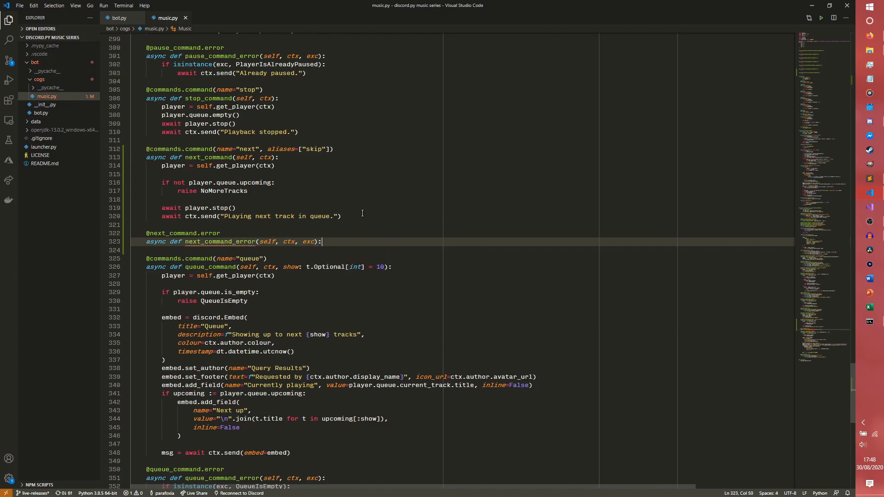
{"action": "key", "text": "enter"}
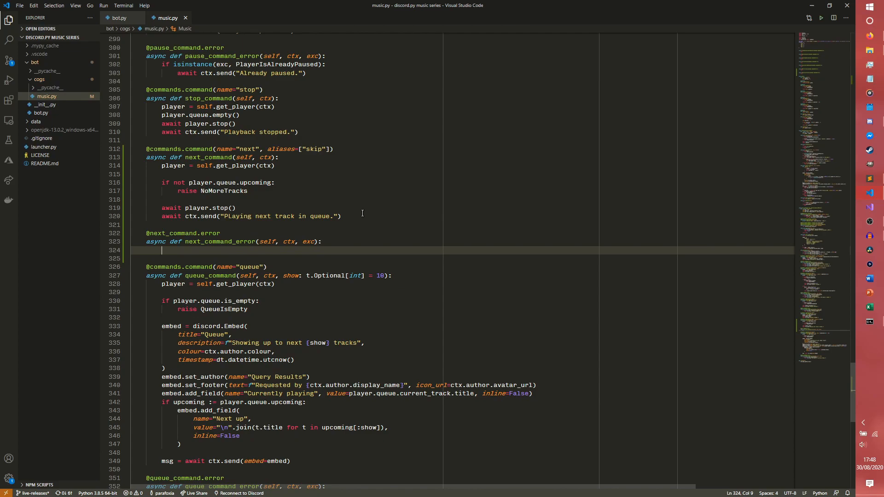
If exc is NoMoreTracks, send "There are no more tracks in the queue."
{"action": "type", "text": "if"}
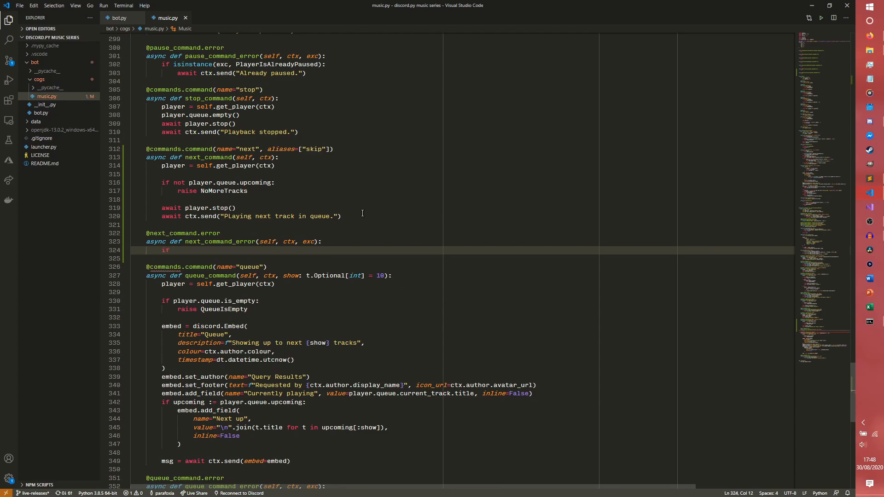
{"action": "type", "text": "isinstance(exc, NoMoreTracks):"}
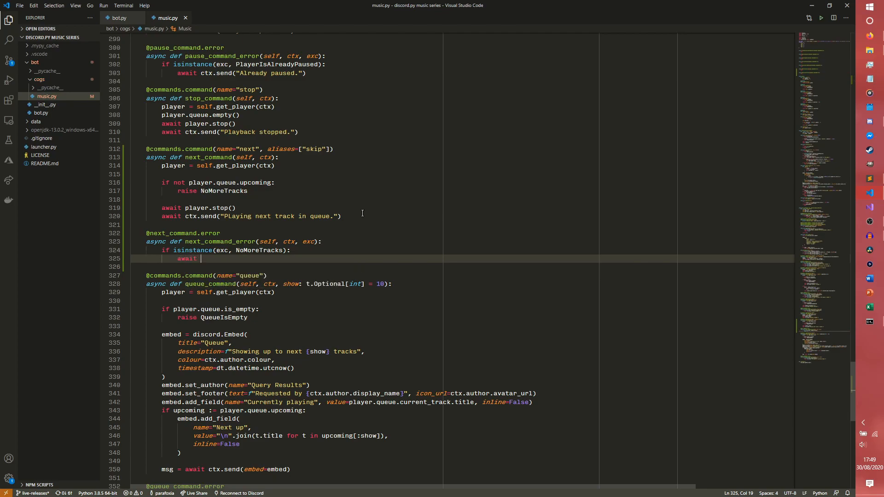
{"action": "type", "text": "ctx.send9\""}
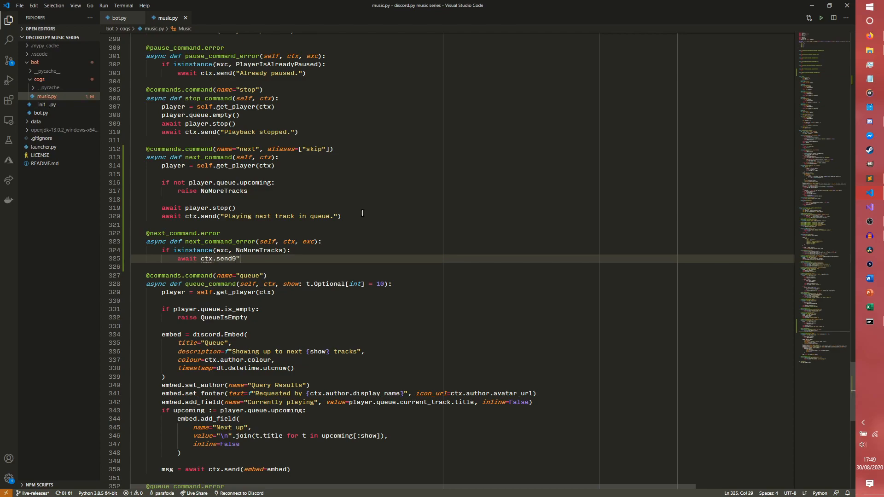
{"action": "type", "text": "\"THere a\""}
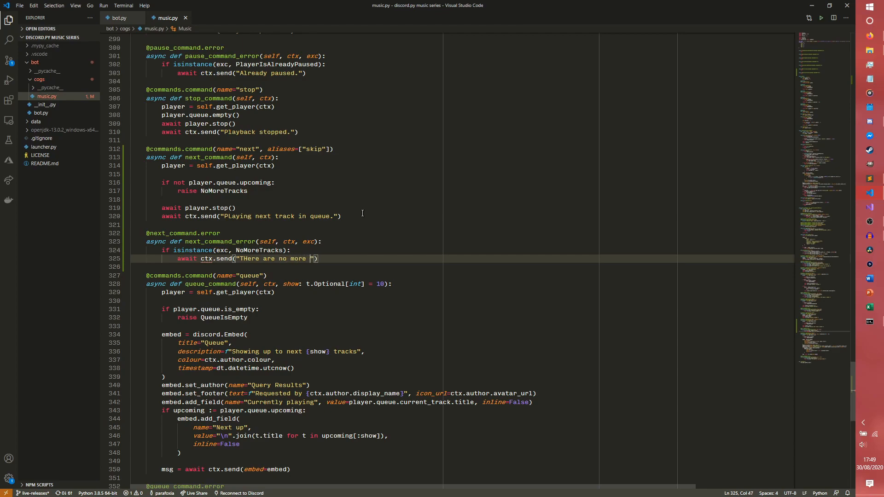
{"action": "type", "text": "tracks in the quee"}
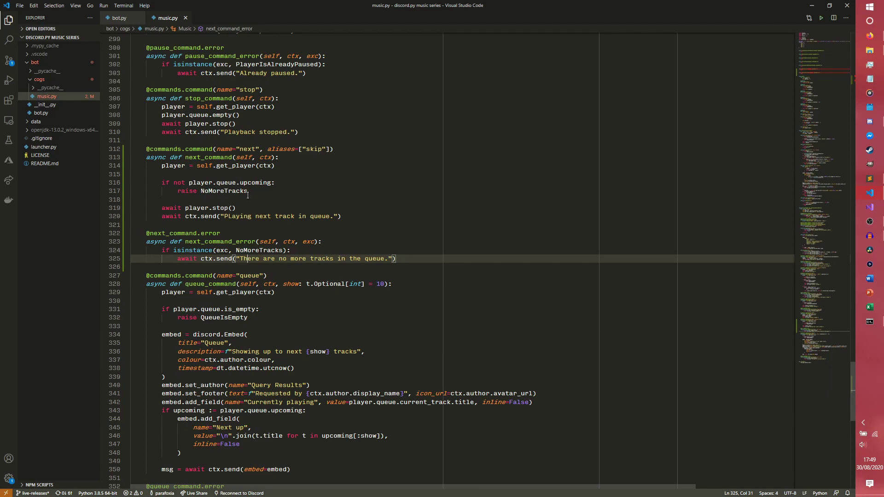
{"action": "mouse_move", "coordinate": [247, 194]}
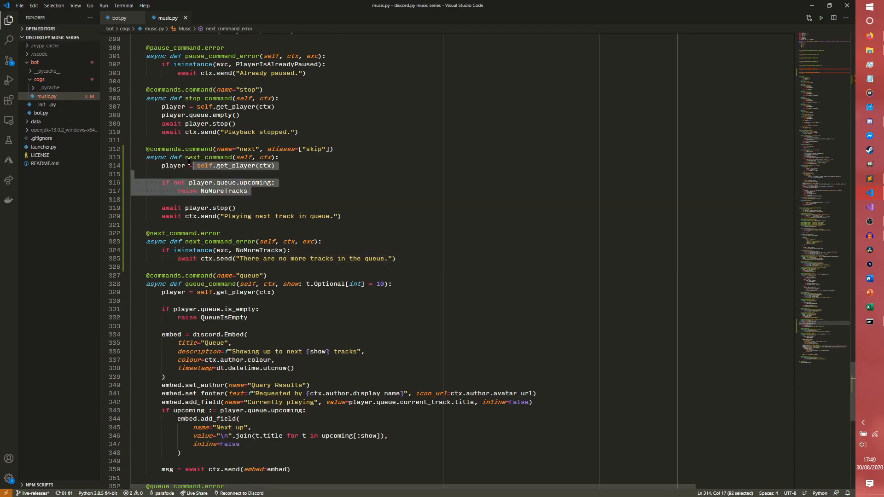
Join the handler's ctx.send reply onto the same line as its NoMoreTracks isinstance check
{"action": "scroll", "scroll_direction": "up", "scroll_amount": 3}
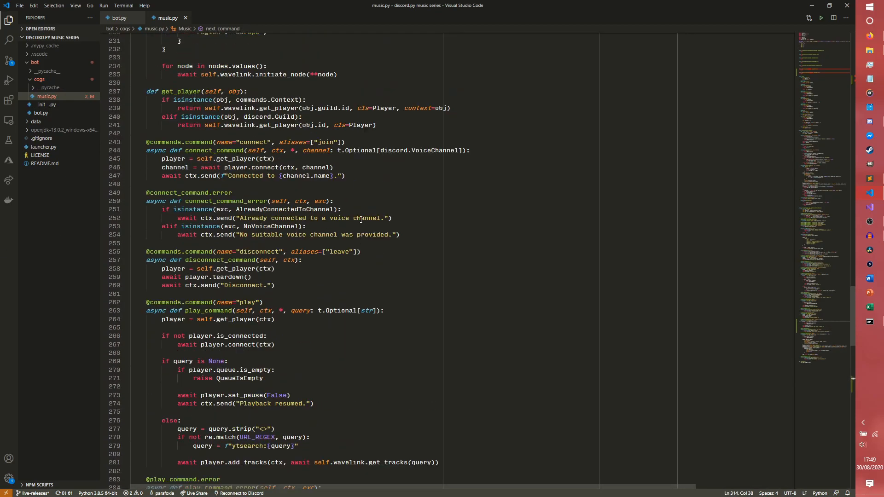
{"action": "scroll", "scroll_direction": "up", "scroll_amount": 3}
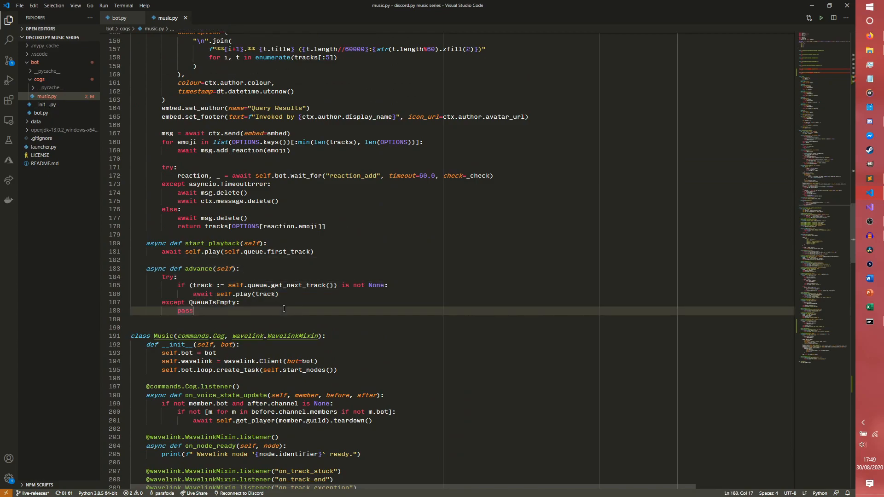
{"action": "left_click", "coordinate": [239, 302]}
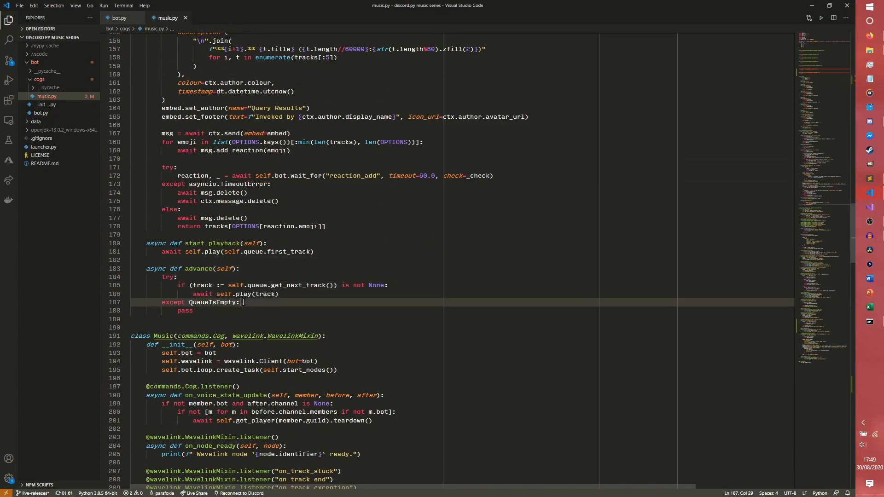
{"action": "scroll", "scroll_direction": "down", "scroll_amount": 3}
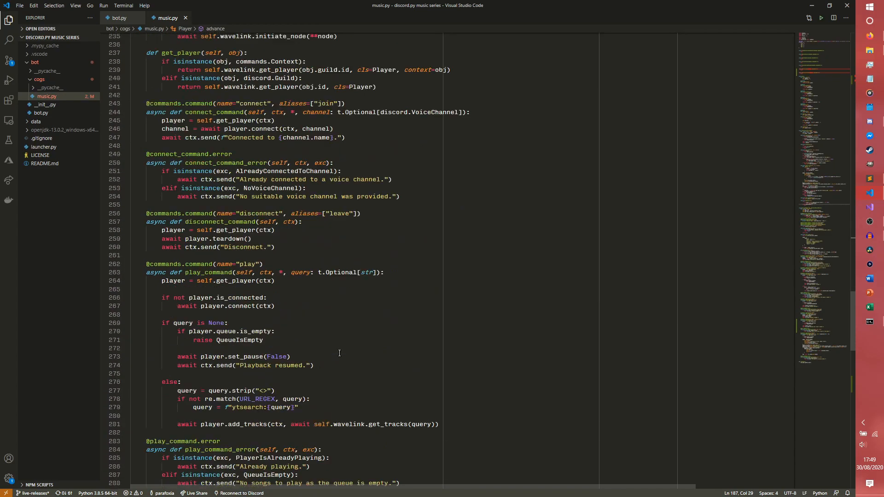
{"action": "scroll", "scroll_direction": "down", "scroll_amount": 3}
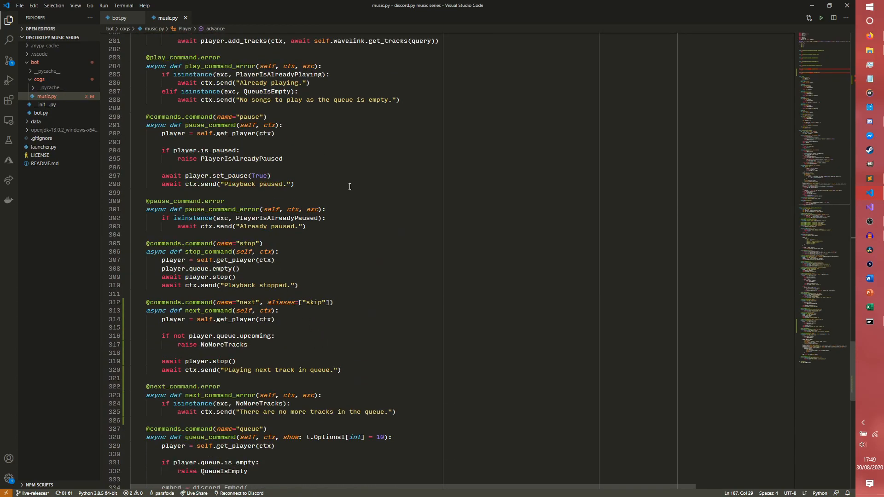
{"action": "scroll", "scroll_direction": "down", "scroll_amount": 3}
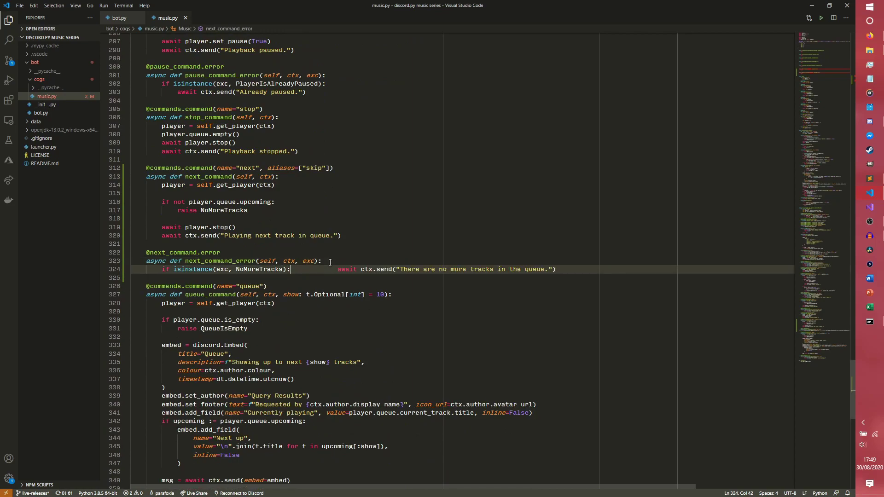
Add a QueueIsEmpty check replying "This could not be executed as the queue is currently empty." before the NoMoreTracks elif
{"action": "key", "text": "Enter"}
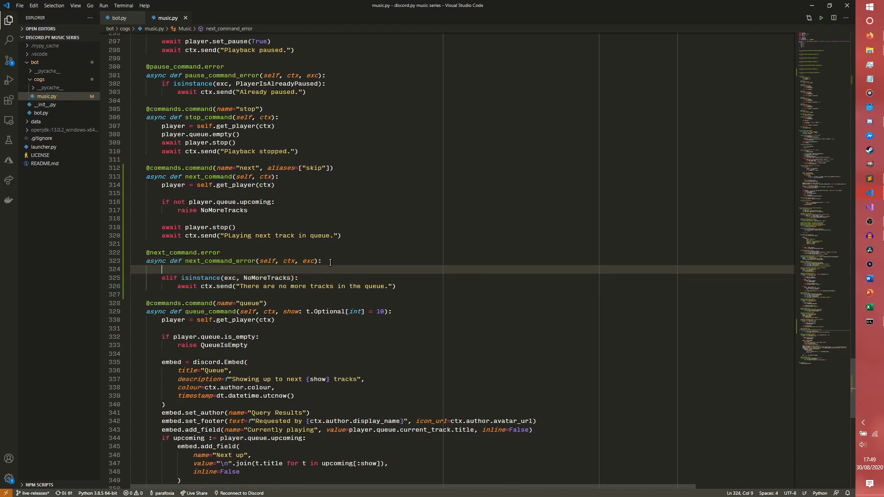
{"action": "type", "text": "if isinstance(exc, QueueIsEmpty):"}
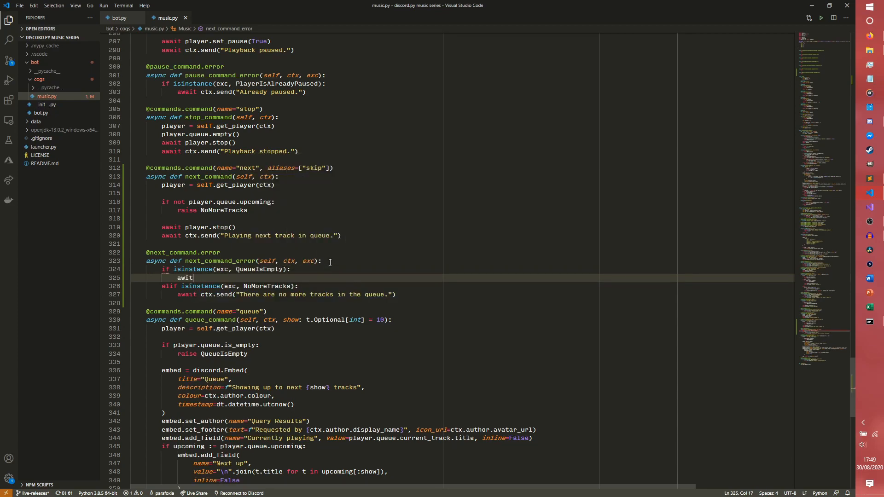
{"action": "type", "text": "ctx.s"}
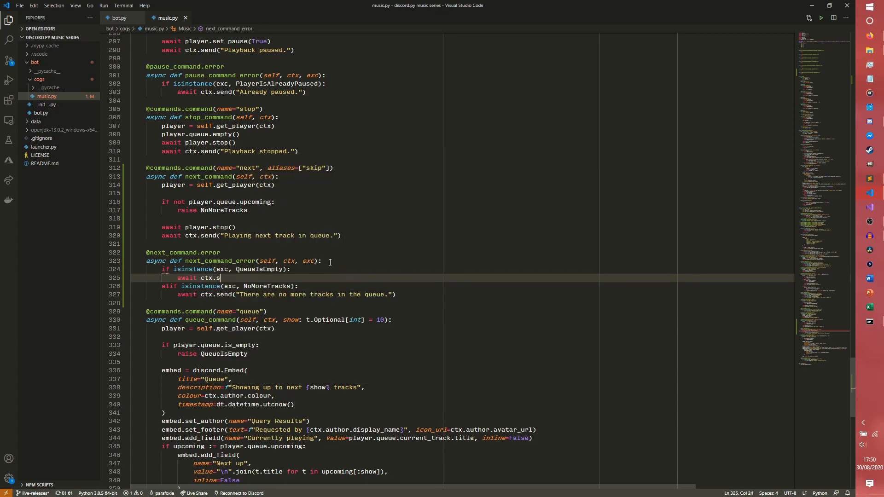
{"action": "type", "text": "end()"}
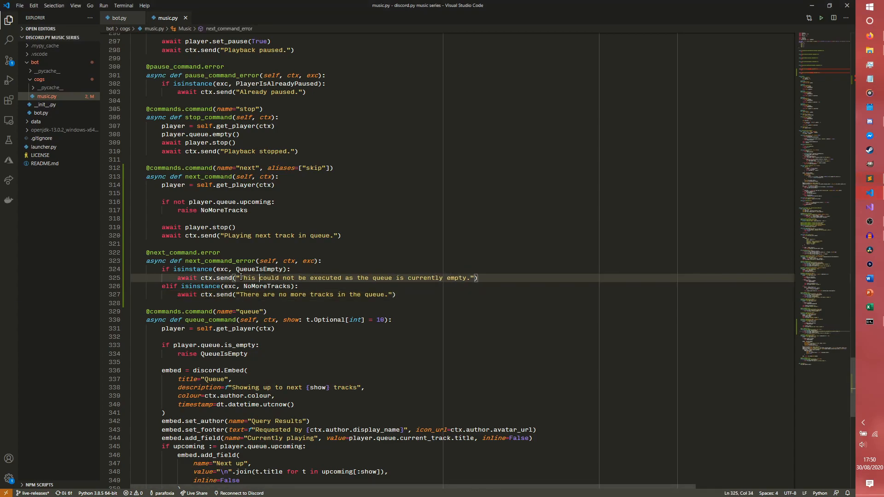
{"action": "left_click", "coordinate": [396, 295]}
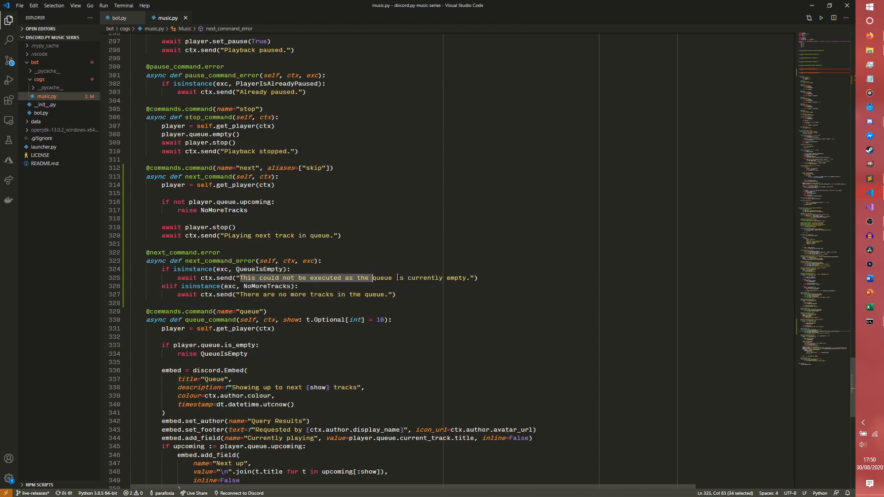
{"action": "left_click", "coordinate": [396, 295]}
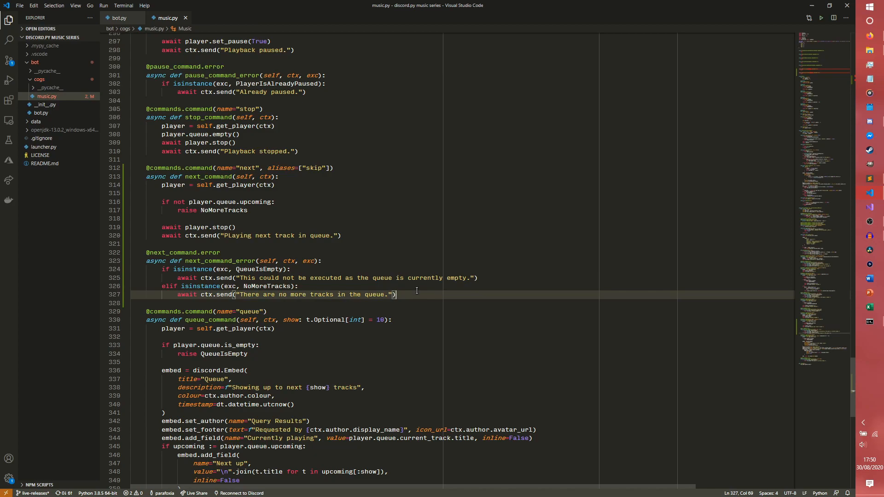
{"action": "scroll", "scroll_direction": "down", "scroll_amount": 3}
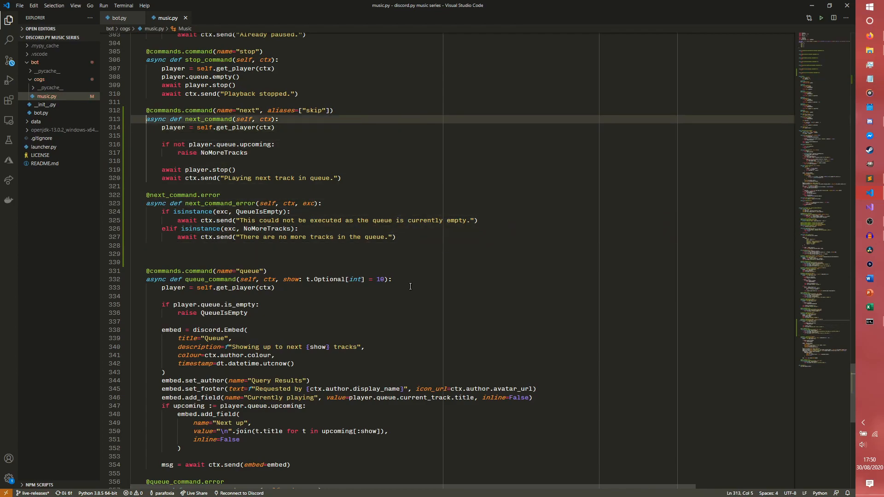
Copy the next command below the handler, rename every next to previous and drop the skip alias
{"action": "left_click_drag", "start_coordinate": [146, 110], "coordinate": [341, 178]}
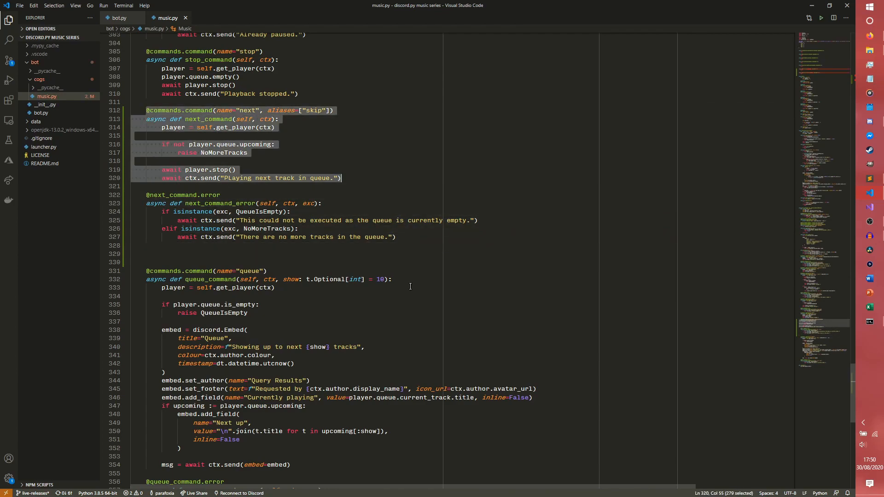
{"action": "left_click", "coordinate": [295, 178]}
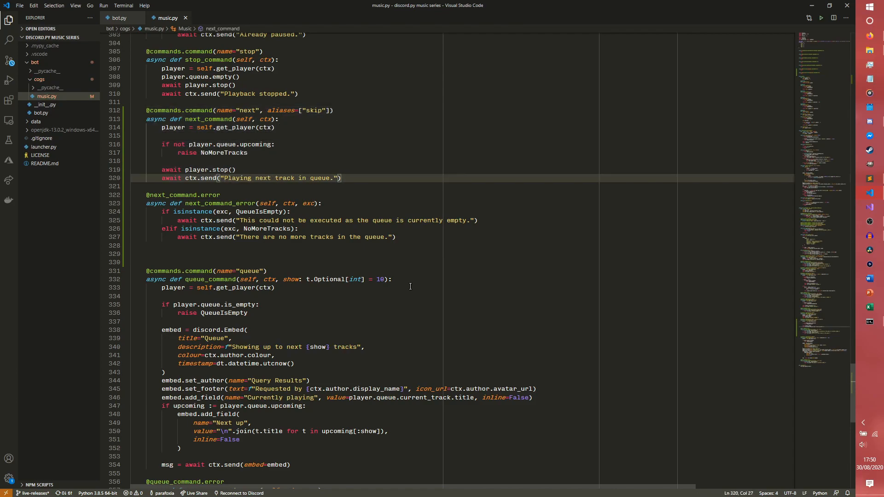
{"action": "left_click", "coordinate": [148, 254]}
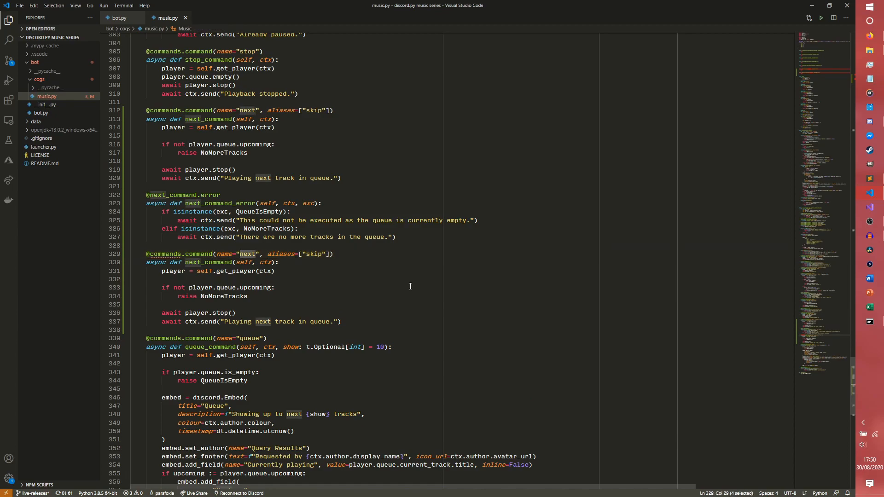
{"action": "double_click", "coordinate": [190, 262]}
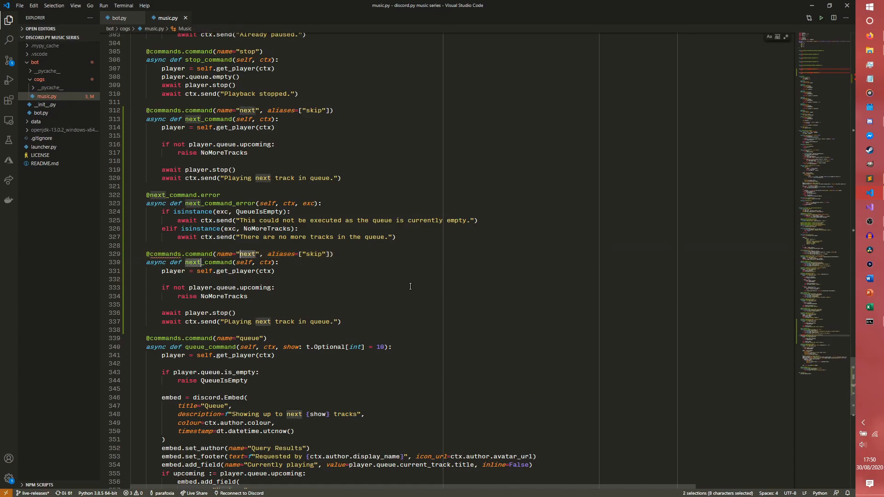
{"action": "type", "text": "previous"}
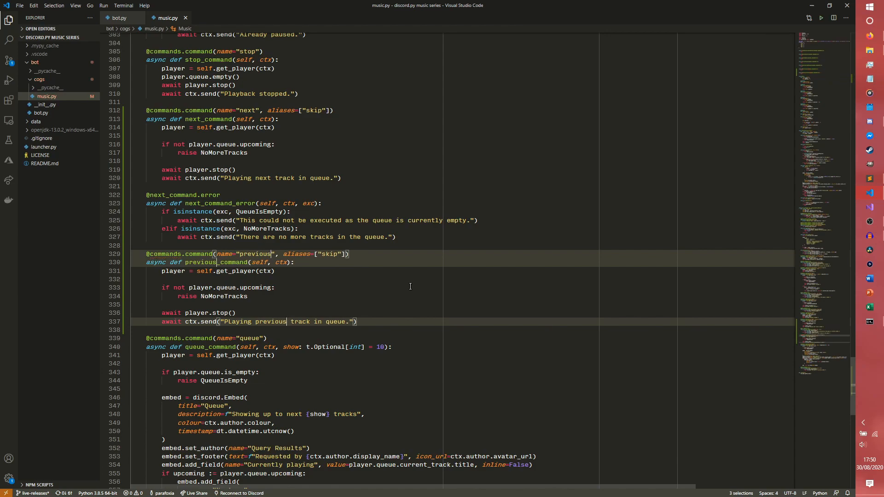
{"action": "left_click", "coordinate": [176, 262]}
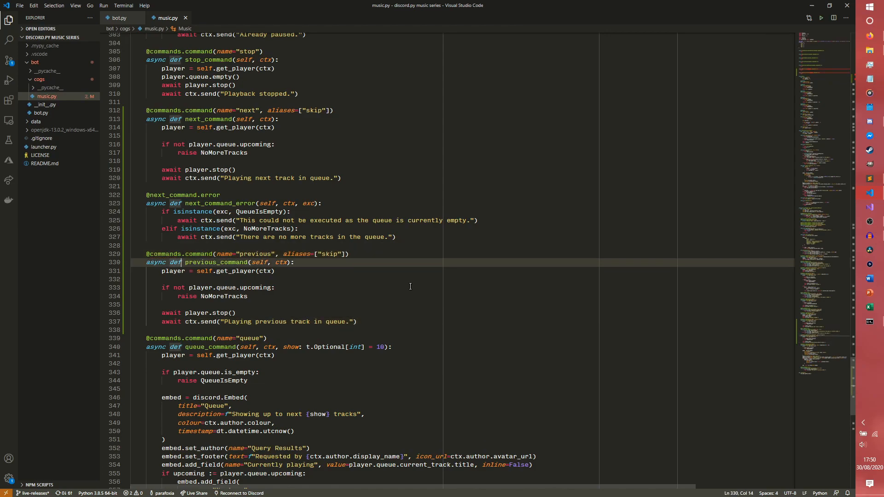
{"action": "double_click", "coordinate": [330, 254]}
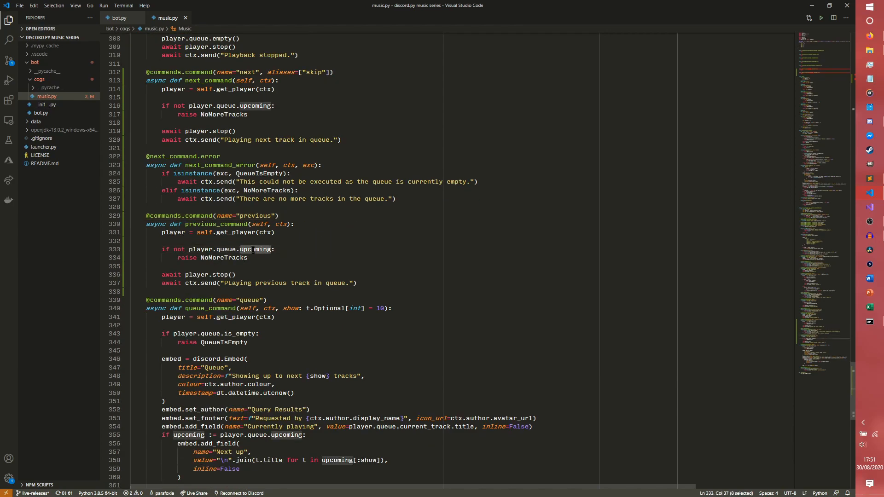
Check player.queue.history, raise NoPreviousTracks, and insert player.queue.position -= 2 above player.stop()
{"action": "type", "text": "history"}
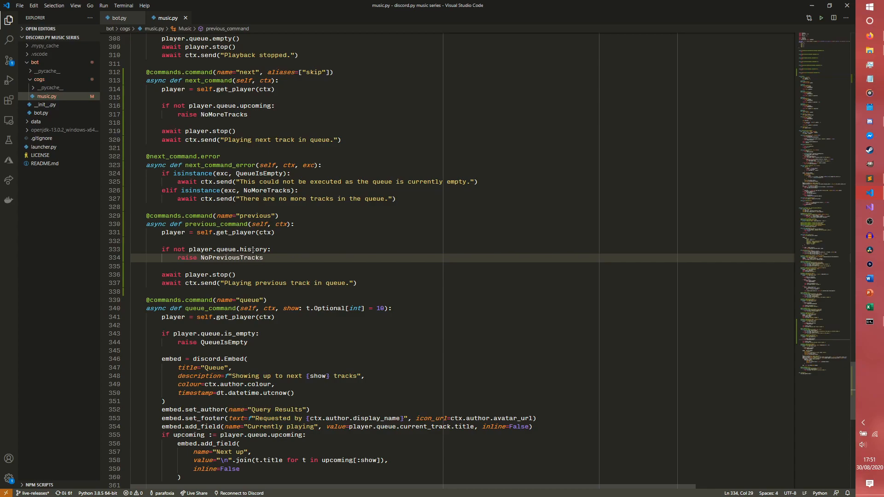
{"action": "left_click", "coordinate": [239, 249]}
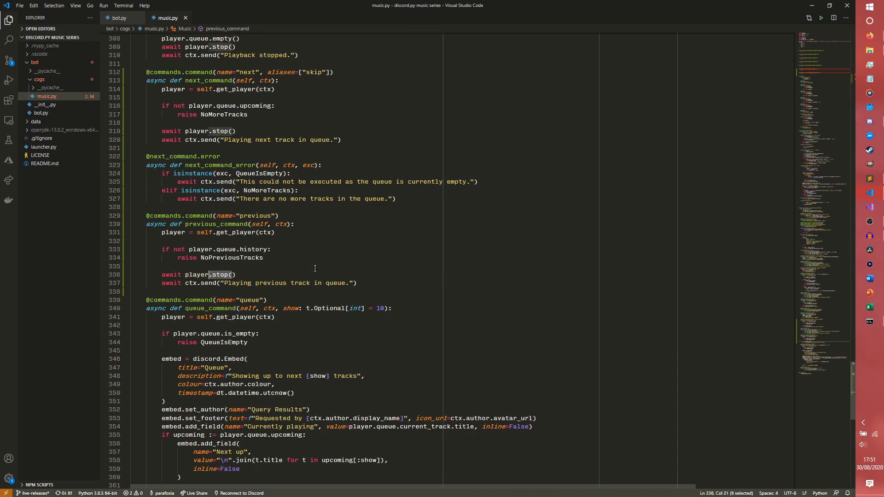
{"action": "double_click", "coordinate": [174, 274]}
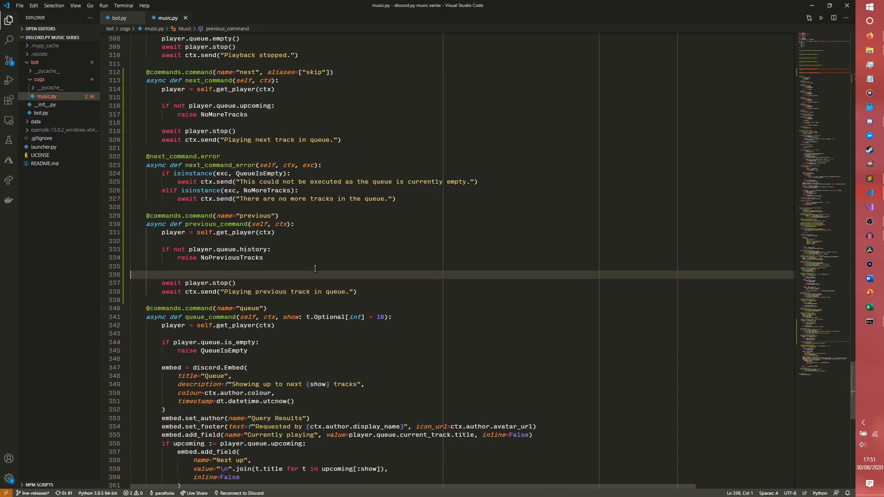
{"action": "type", "text": "pl"}
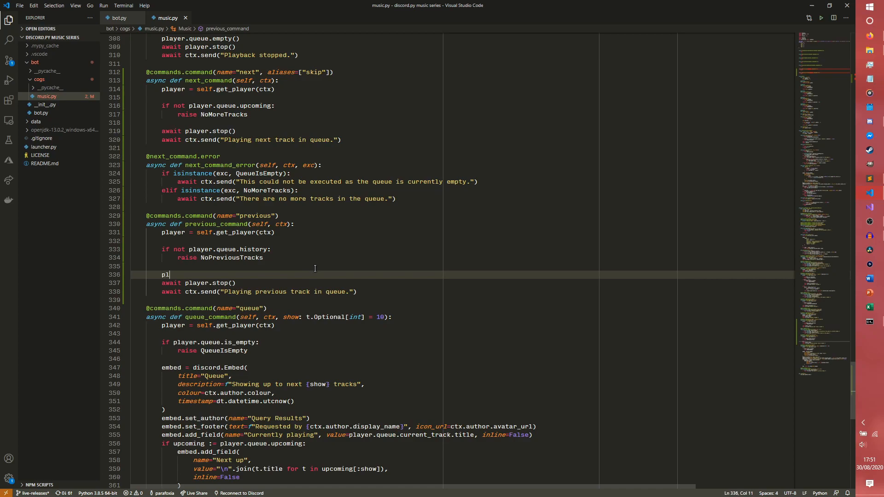
{"action": "type", "text": "ayer.queue.pos"}
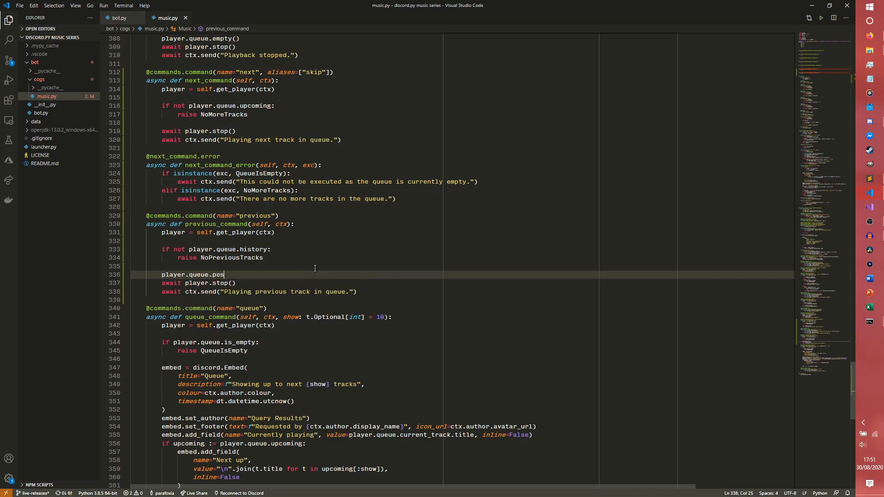
{"action": "type", "text": "ition"}
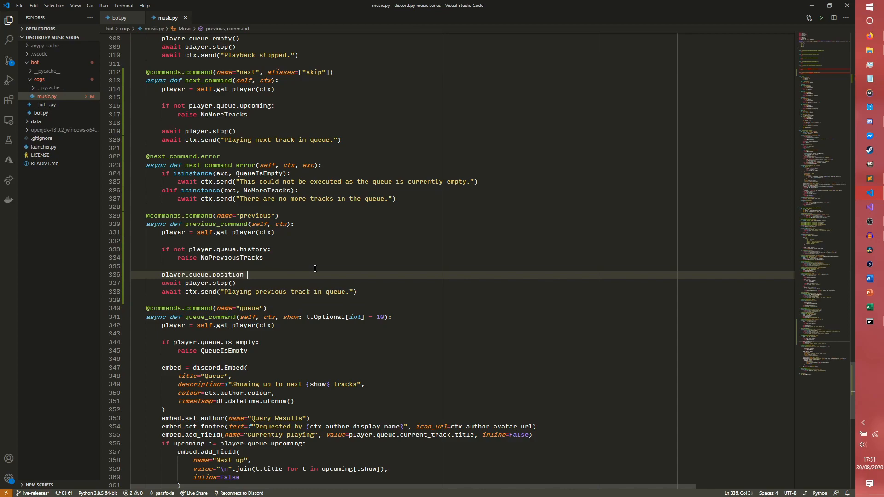
{"action": "type", "text": "-= 2"}
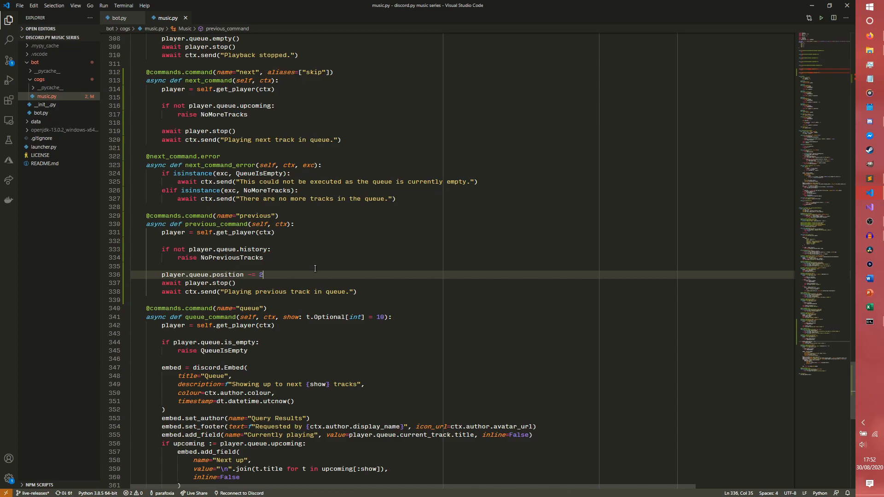
Review the position adjustment and fix the indentation of the await player.stop() line
{"action": "scroll", "scroll_direction": "up", "scroll_amount": 3}
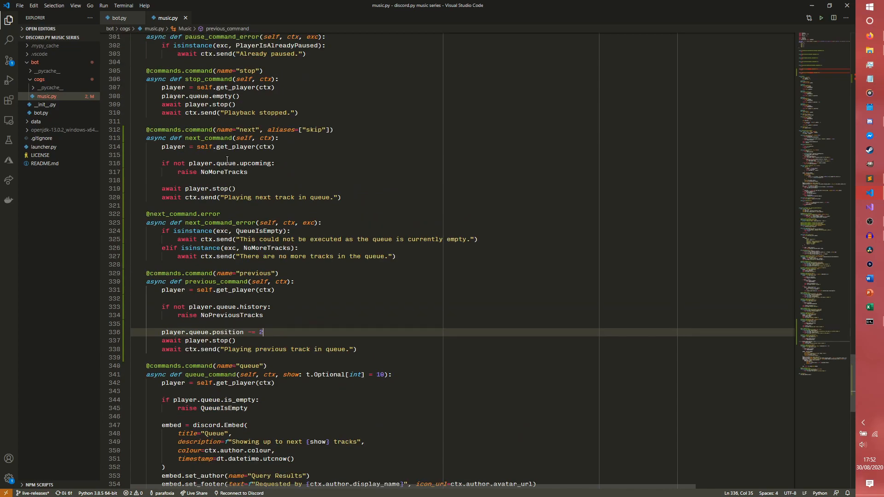
{"action": "scroll", "scroll_direction": "down", "scroll_amount": 3}
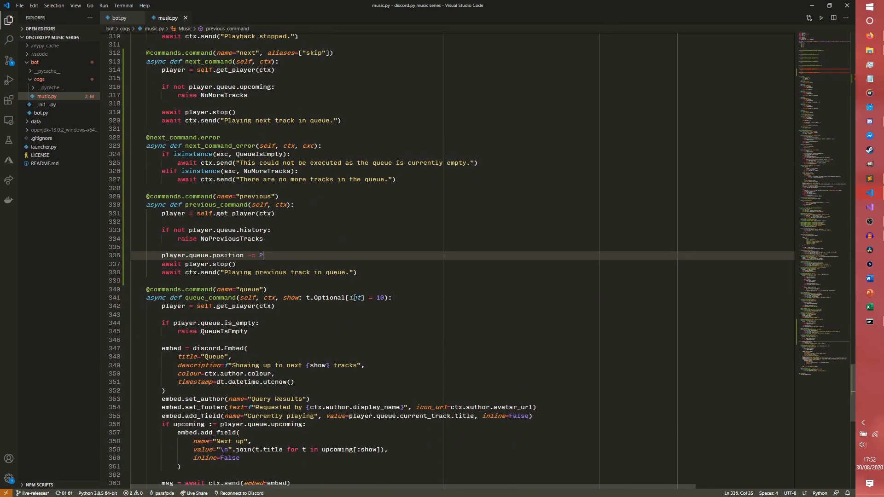
{"action": "double_click", "coordinate": [227, 255]}
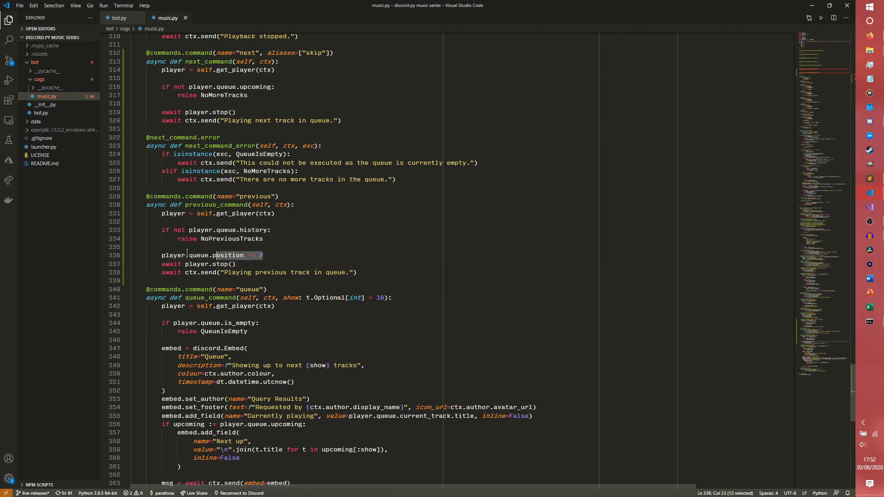
{"action": "left_click", "coordinate": [292, 255]}
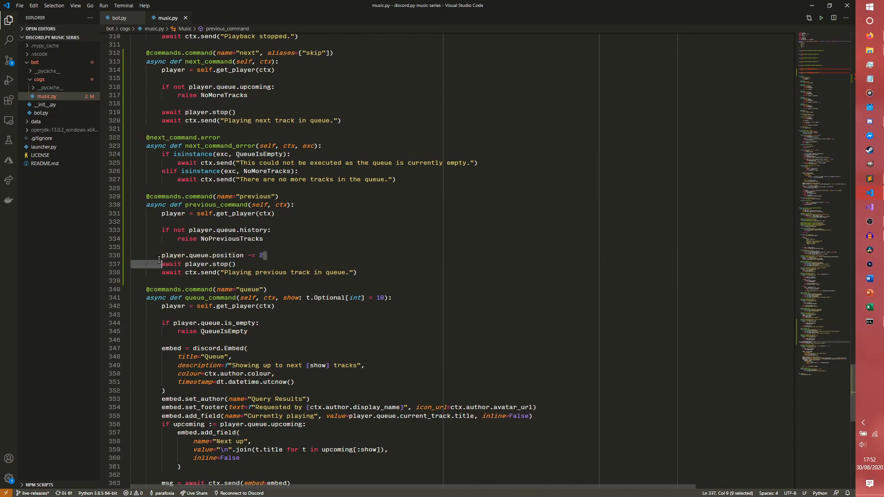
{"action": "left_click", "coordinate": [268, 265]}
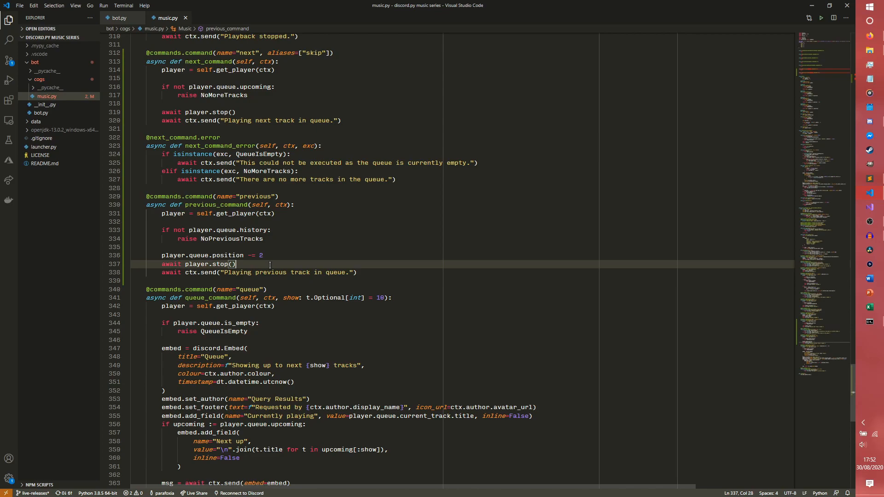
{"action": "mouse_move", "coordinate": [275, 233]}
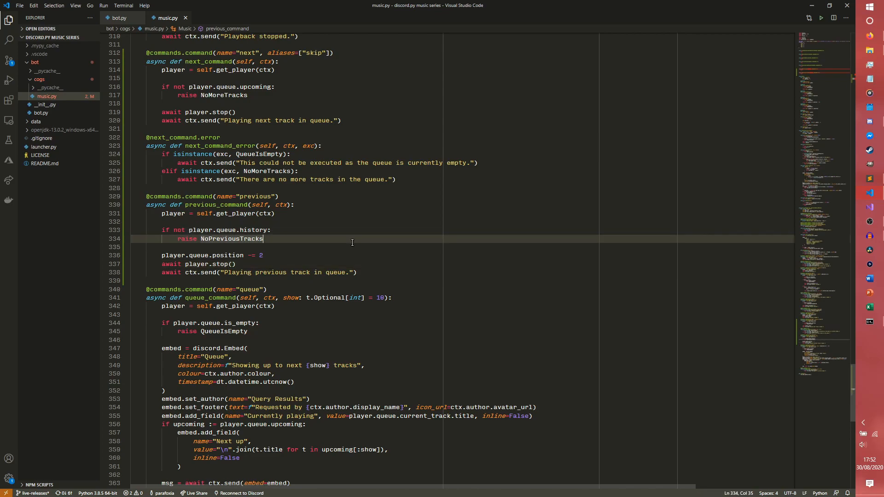
{"action": "mouse_move", "coordinate": [276, 217]}
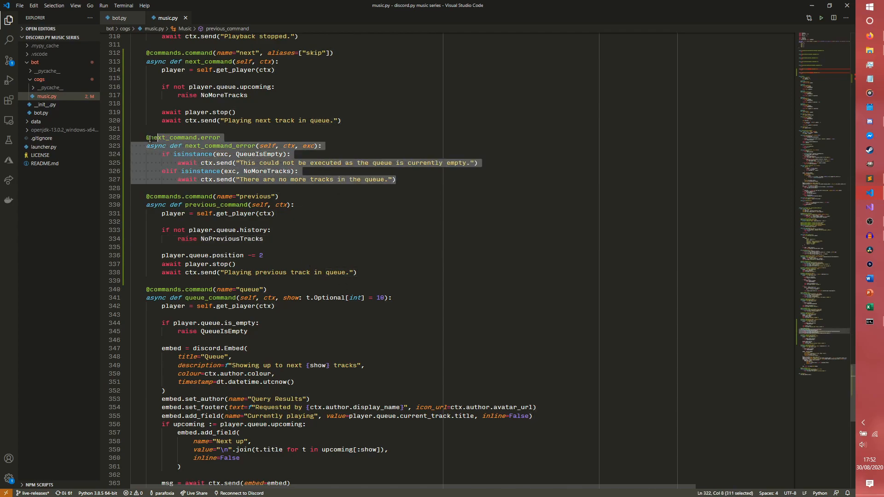
Change previous_command_error's NoPreviousTracks reply to "There are no previous tracks in the queue."
{"action": "left_click", "coordinate": [357, 273]}
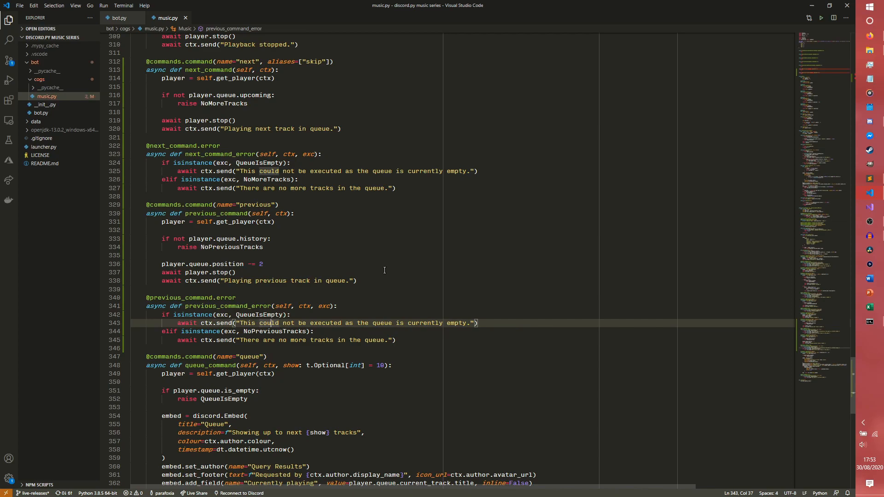
{"action": "scroll", "scroll_direction": "down", "scroll_amount": 3}
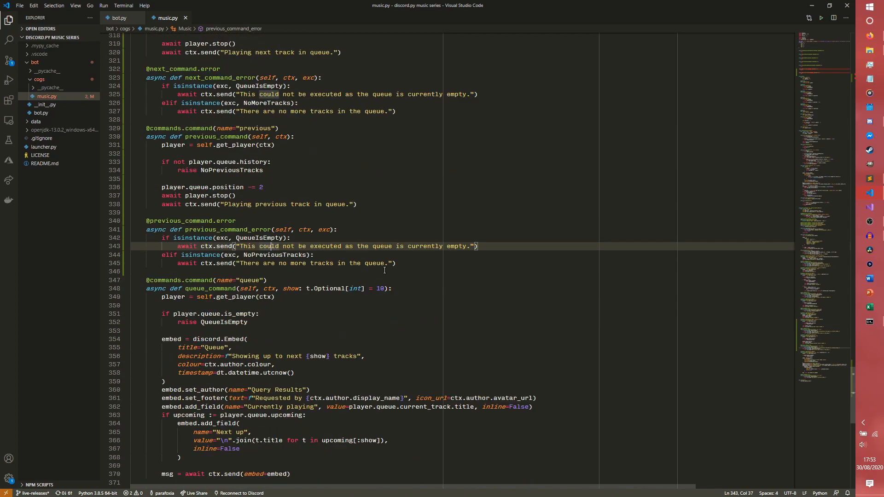
{"action": "left_click", "coordinate": [401, 263]}
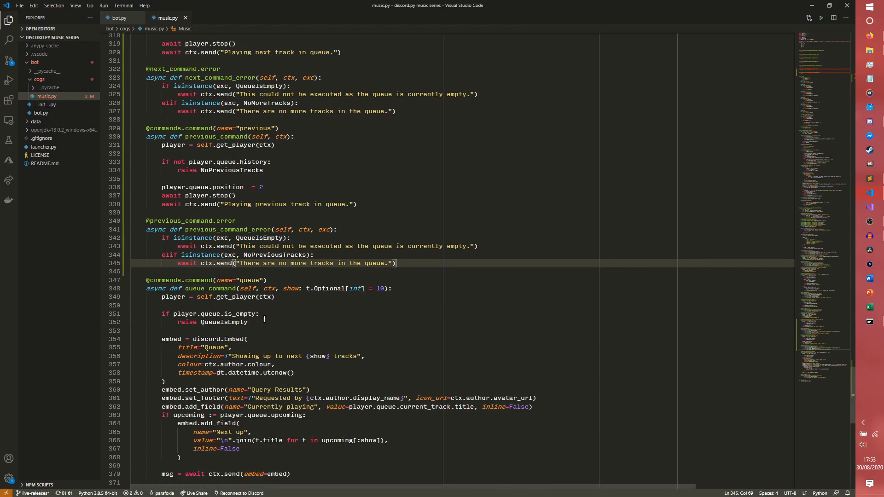
{"action": "left_click", "coordinate": [382, 263]}
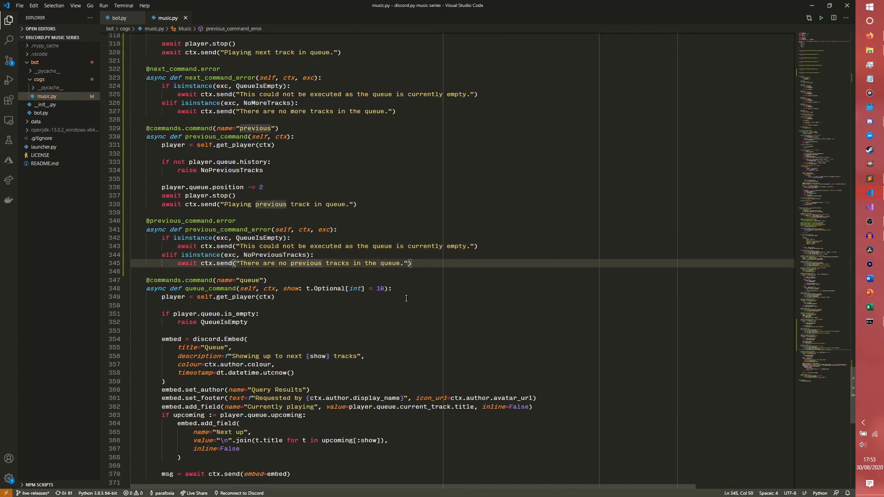
{"action": "scroll", "scroll_direction": "up", "scroll_amount": 3}
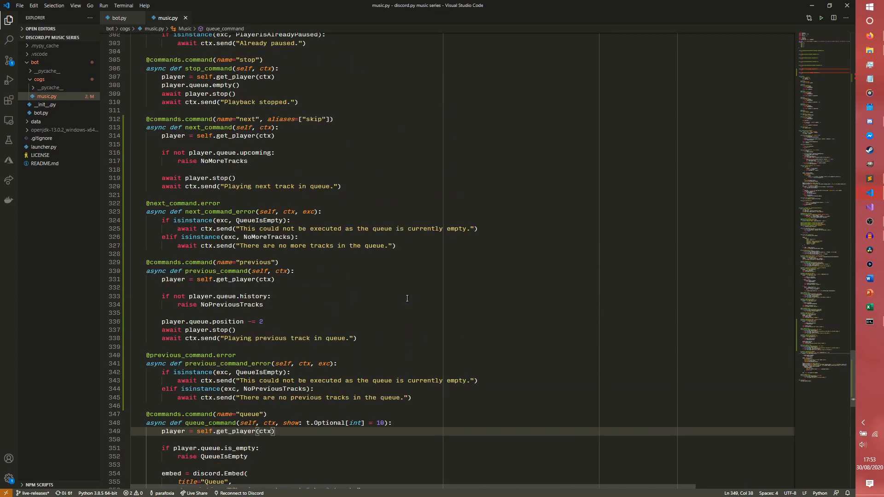
Fix the 'commnads' typo in the NoMoreTracks and NoPreviousTracks base classes so no problems remain
{"action": "left_click", "coordinate": [269, 296]}
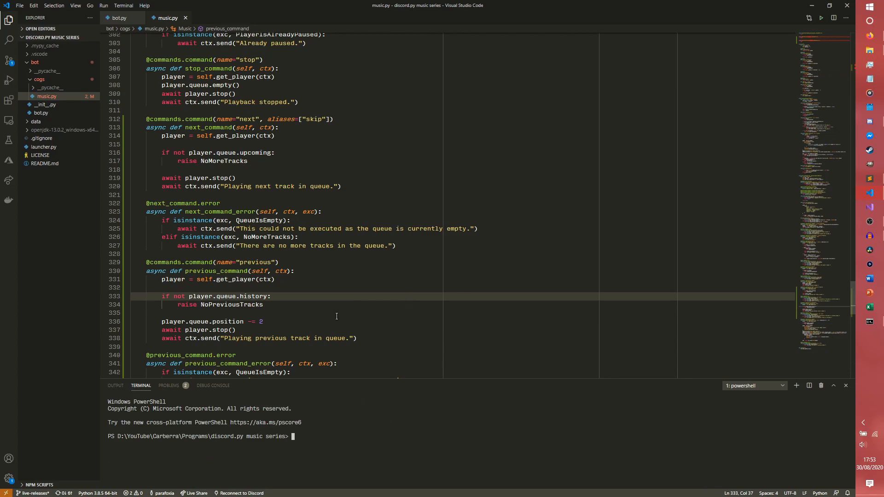
{"action": "left_click", "coordinate": [169, 386]}
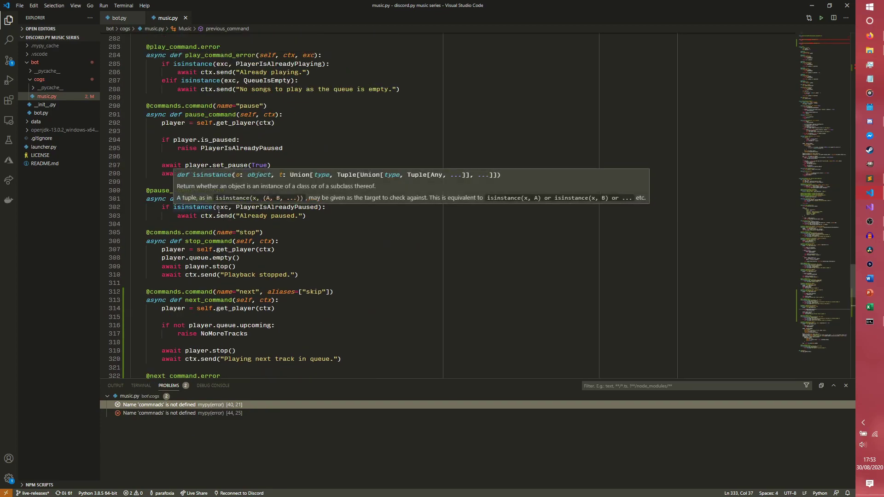
{"action": "scroll", "scroll_direction": "down", "scroll_amount": 3}
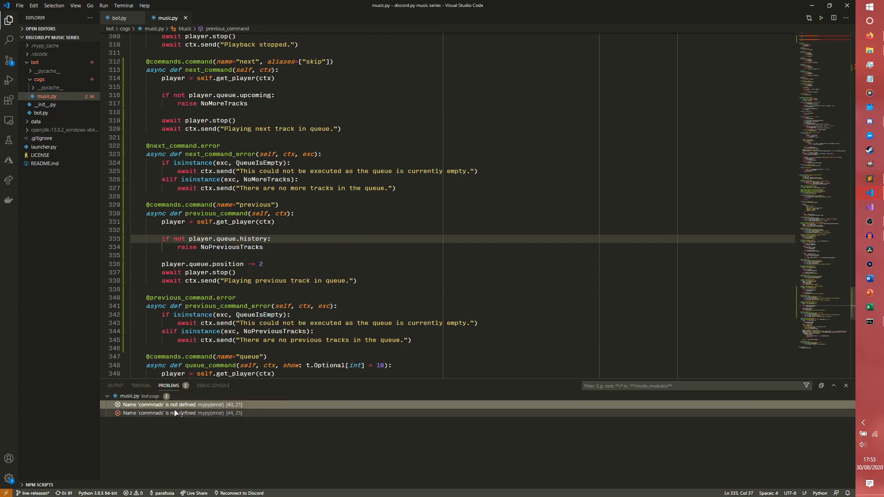
{"action": "left_click", "coordinate": [159, 405]}
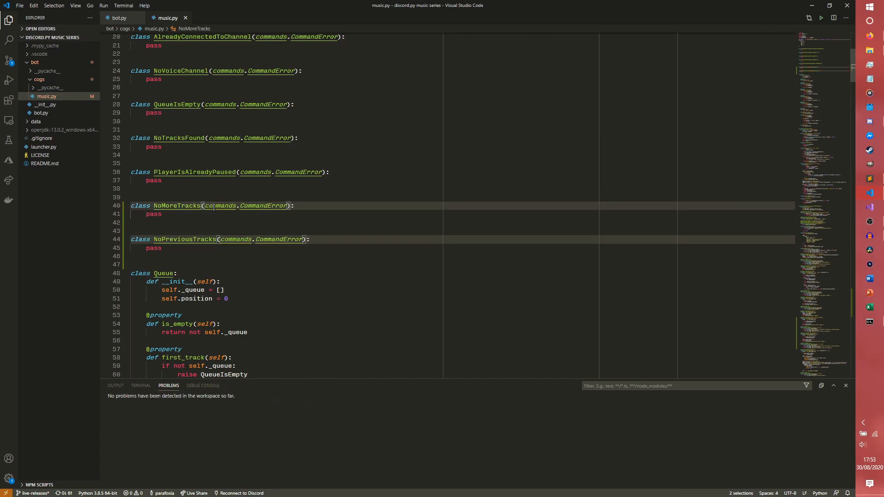
{"action": "left_click", "coordinate": [140, 386]}
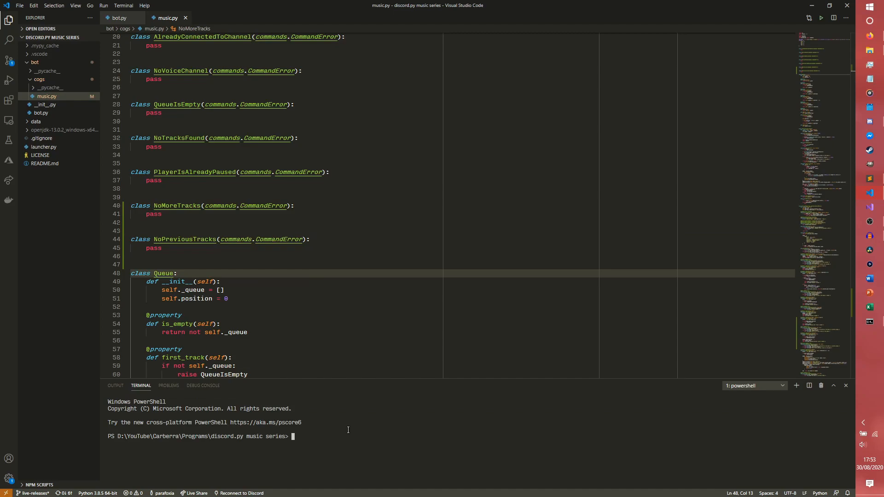
Start the bot from the terminal with py -3.8 .\launcher.py
{"action": "type", "text": "py -3.8 .\\launcher.py"}
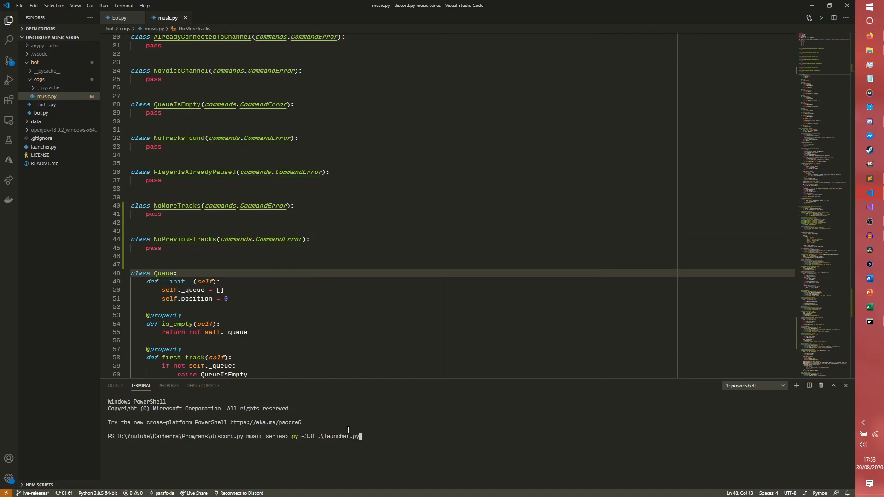
{"action": "key", "text": "Return"}
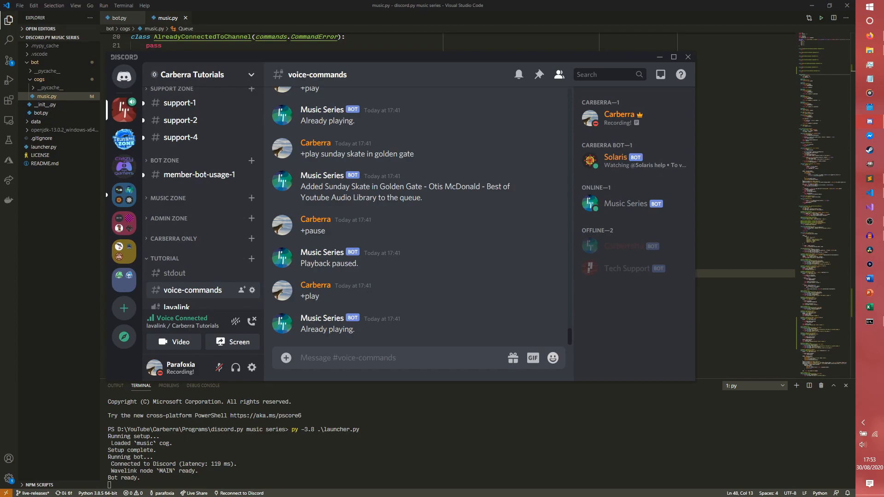
{"action": "mouse_move", "coordinate": [70, 291]}
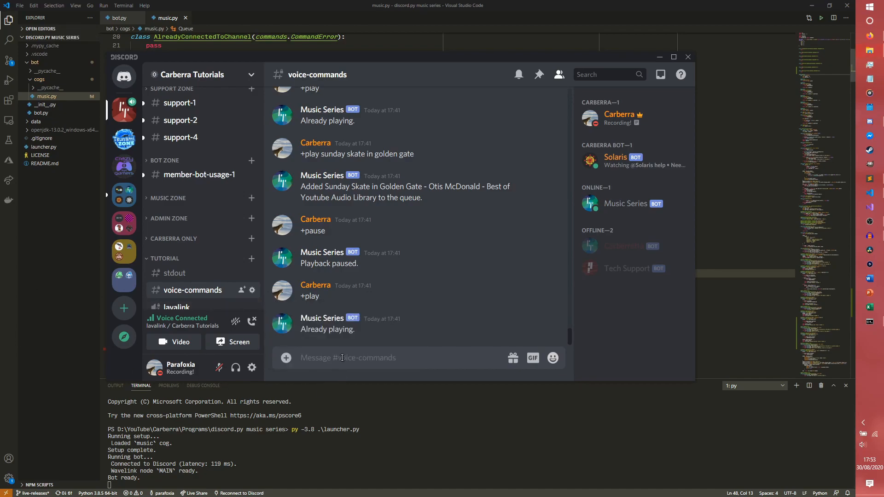
Queue Lullaby by Yung Logos with '+play lullaby yung logos'
{"action": "type", "text": "+"}
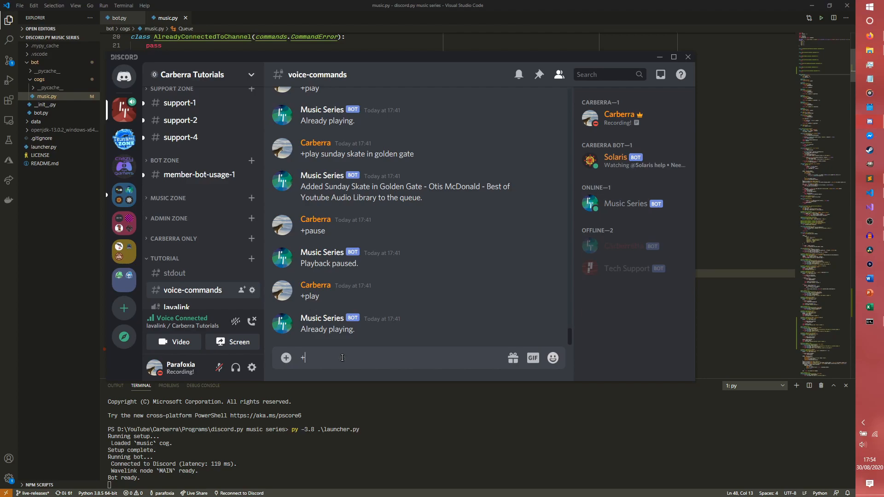
{"action": "type", "text": "play lullaby"}
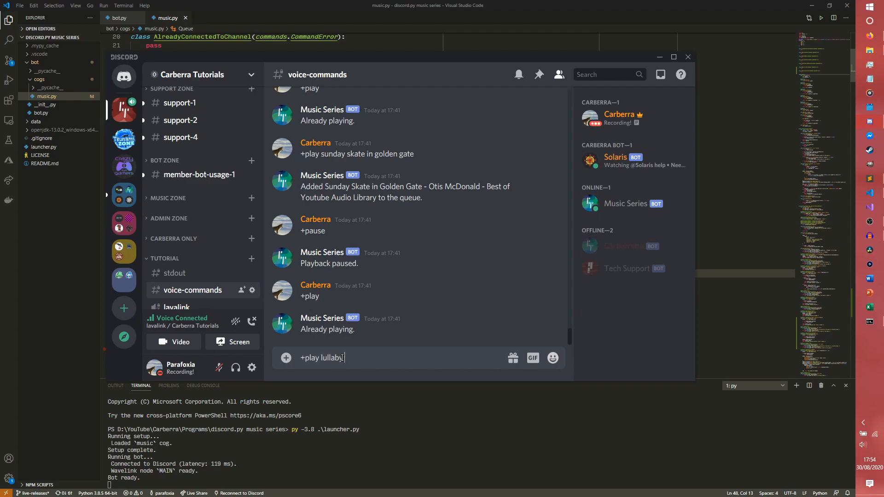
{"action": "type", "text": "yung logog"}
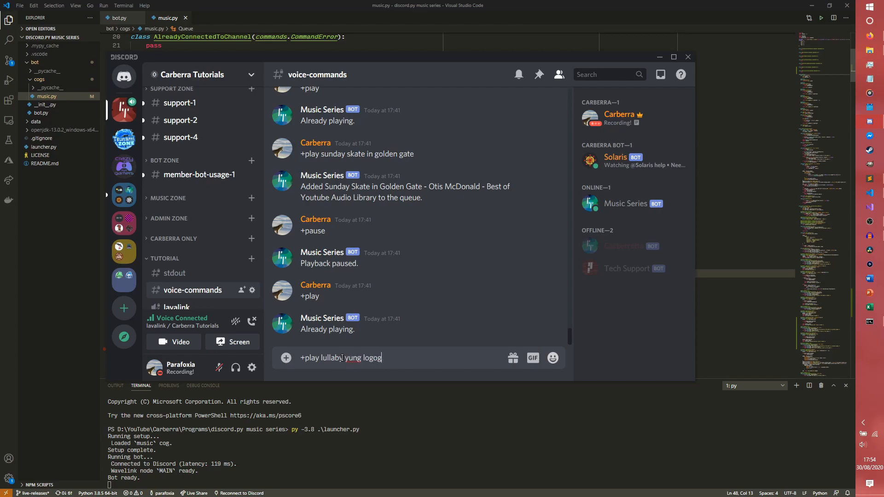
{"action": "key", "text": "Return"}
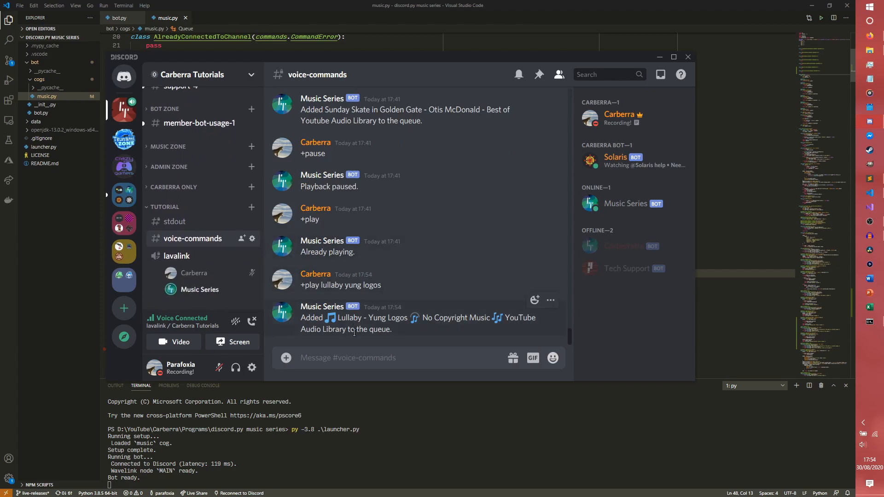
Queue Feelin Diff by Jorge Hernandez with '+play feelin diff jorge', choosing the first search result
{"action": "type", "text": "+p"}
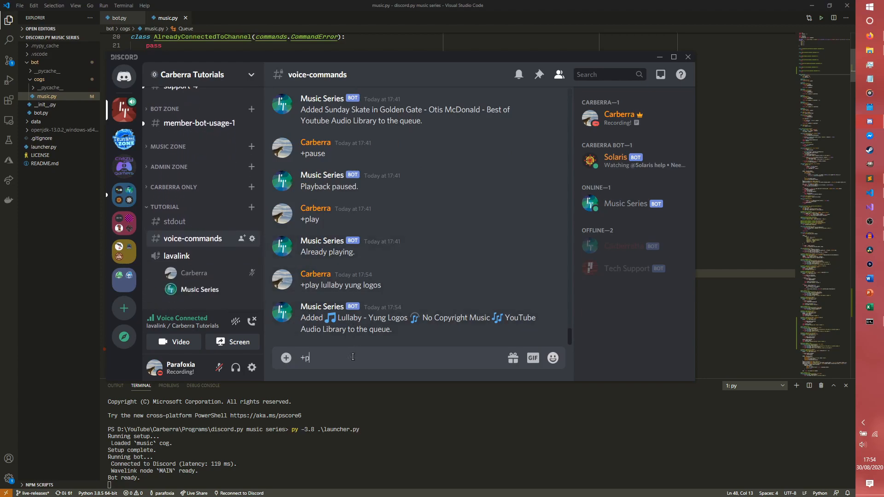
{"action": "type", "text": "lay feelin"}
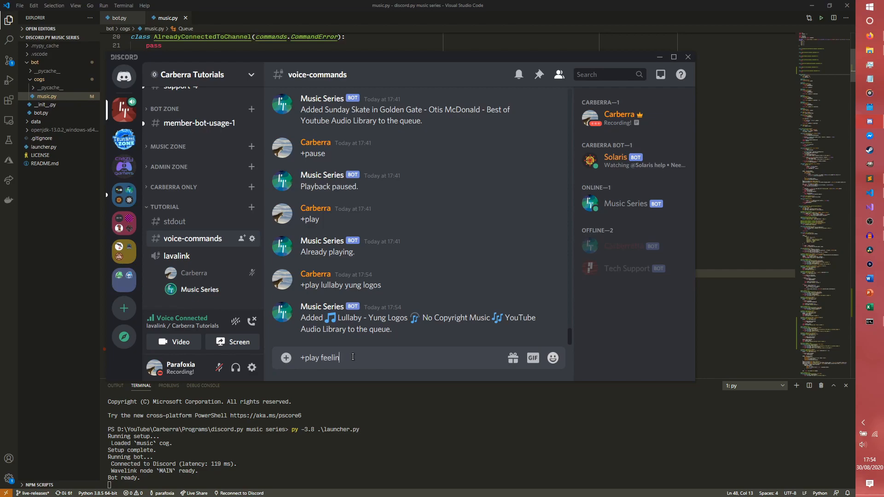
{"action": "type", "text": "f"}
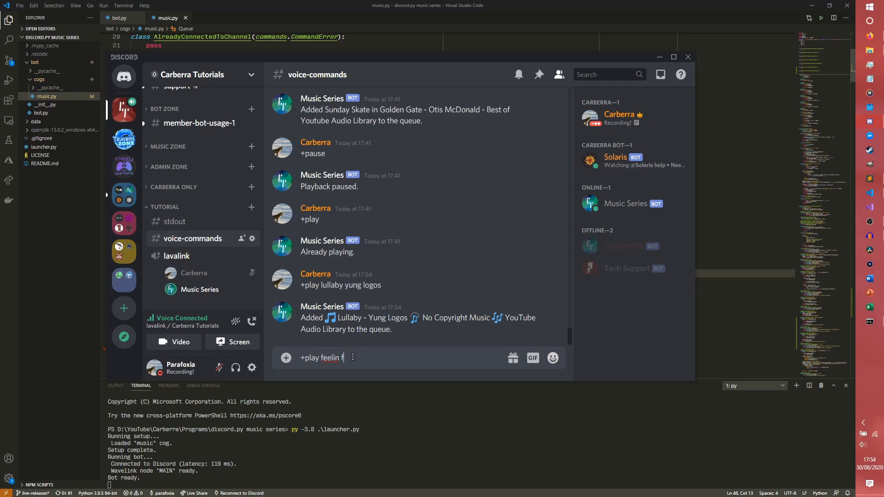
{"action": "type", "text": "diff jorge"}
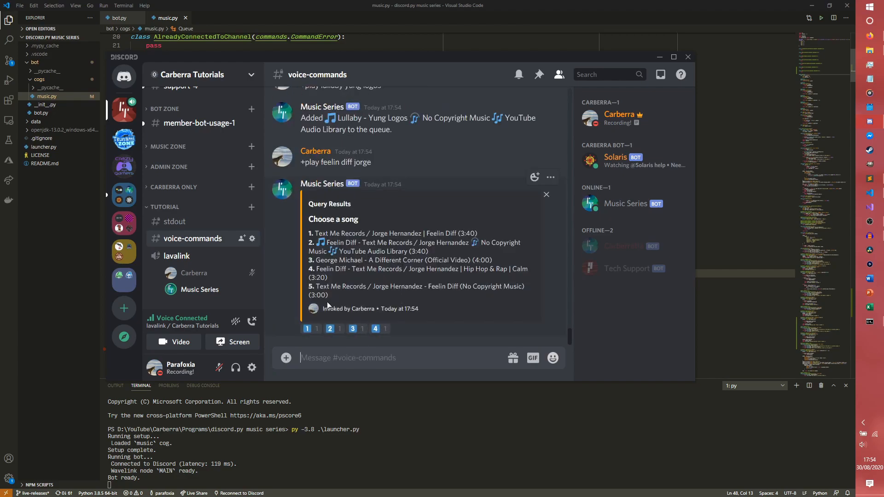
{"action": "left_click", "coordinate": [307, 328]}
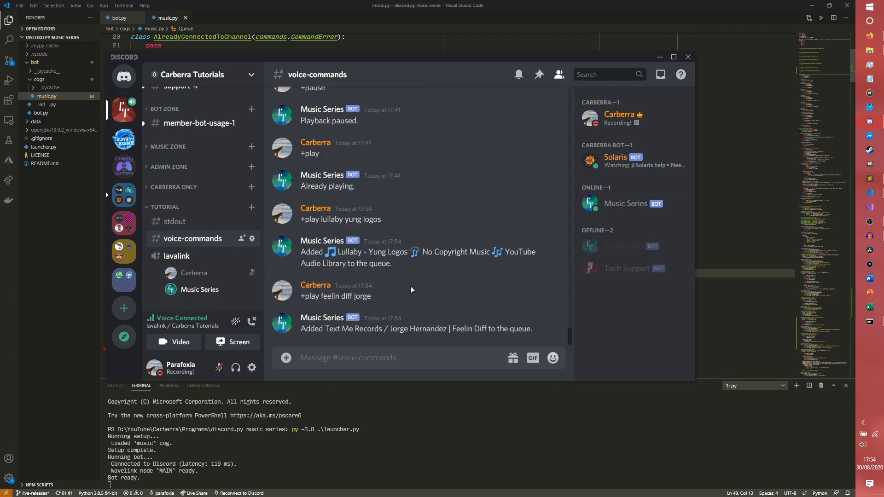
{"action": "mouse_move", "coordinate": [401, 314]}
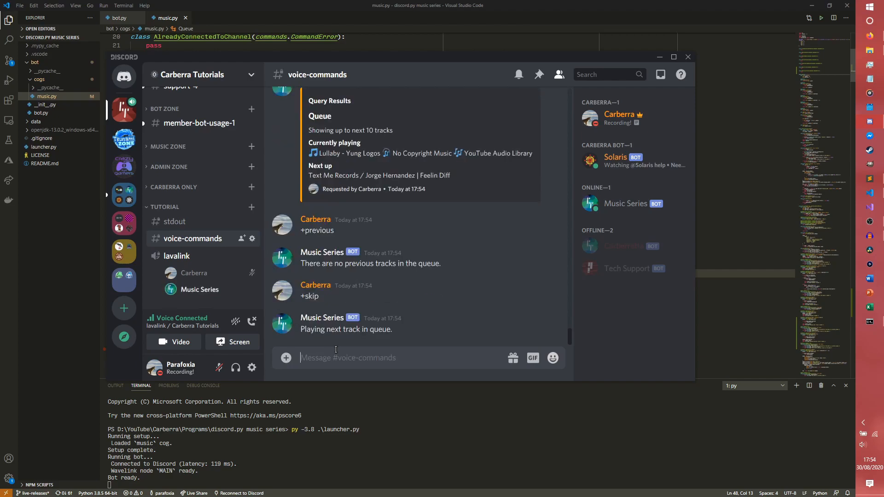
Send +previous and +queue to confirm the bot changes tracks and replies correctly
{"action": "type", "text": "+"}
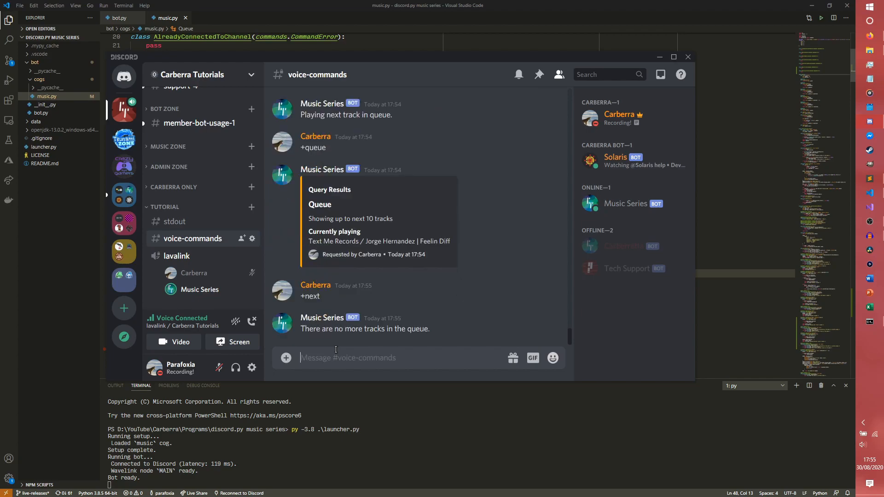
{"action": "type", "text": "+previous"}
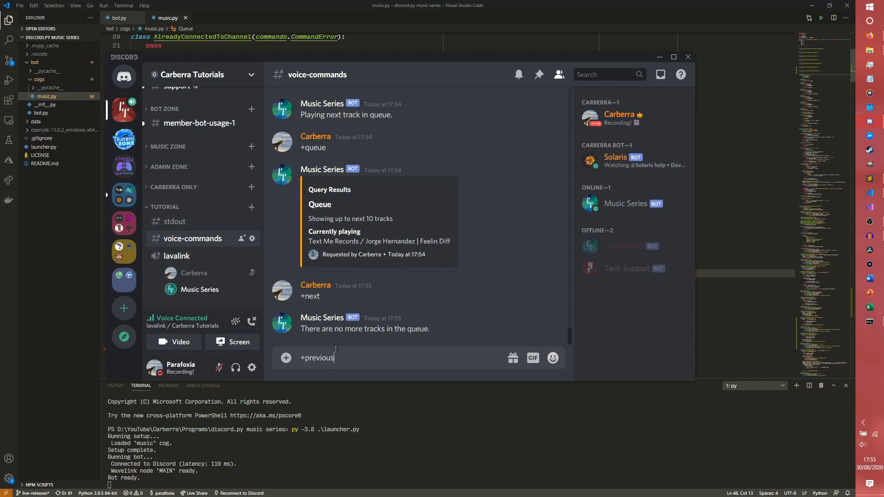
{"action": "key", "text": "Return"}
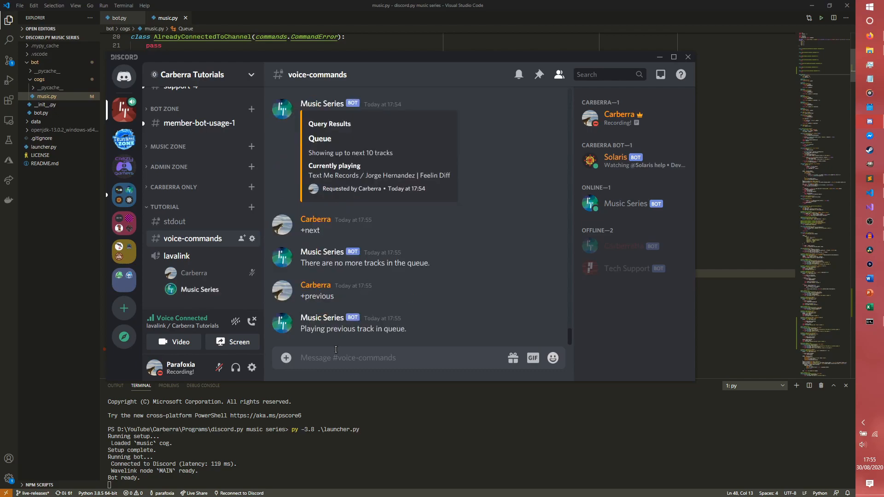
{"action": "type", "text": "+quu"}
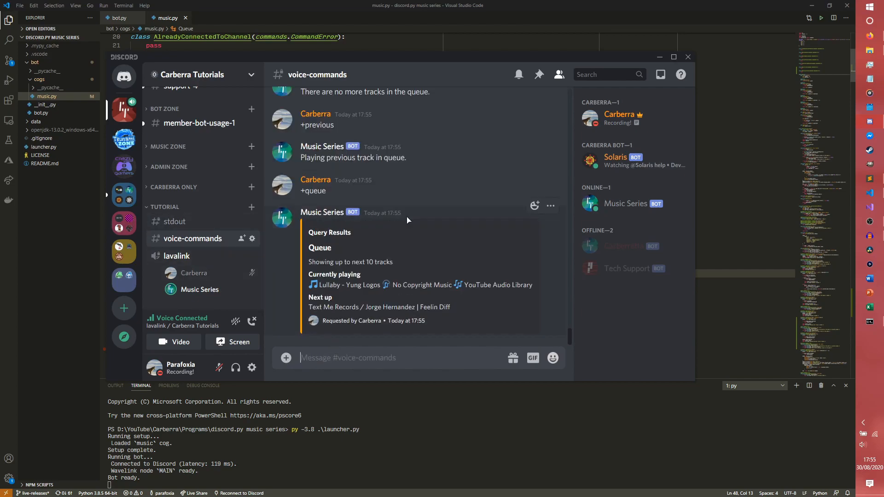
{"action": "double_click", "coordinate": [343, 284]}
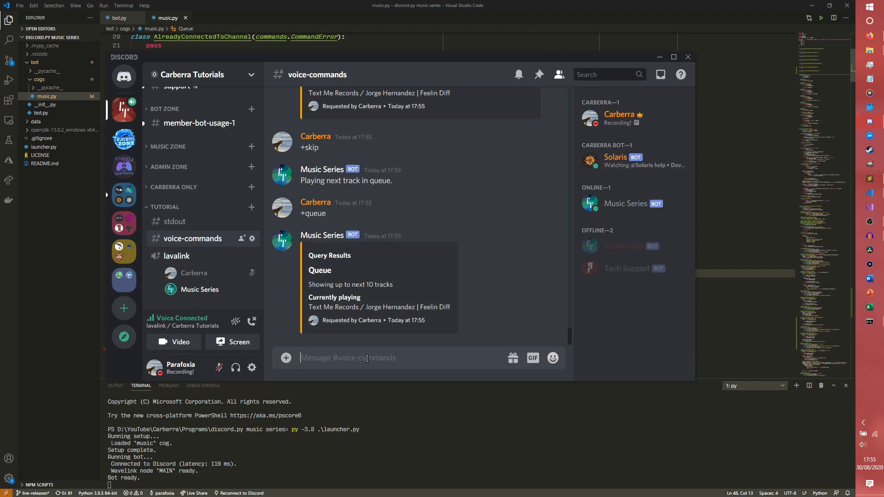
{"action": "mouse_move", "coordinate": [413, 252]}
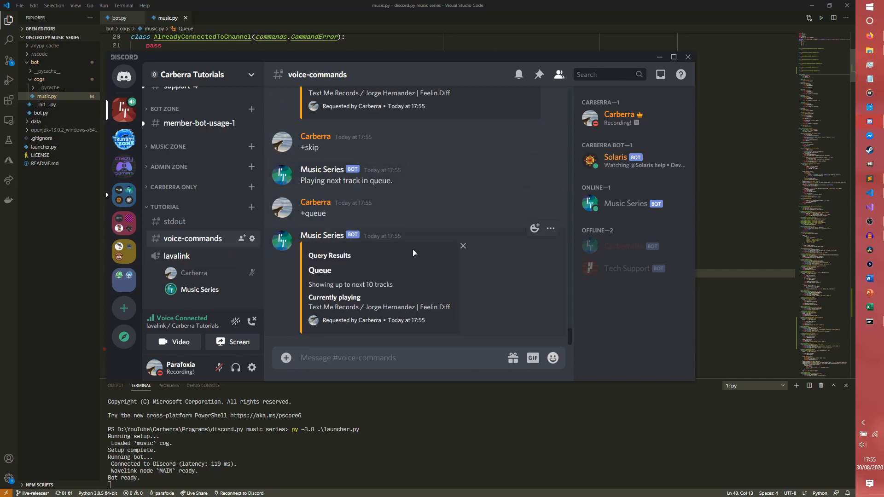